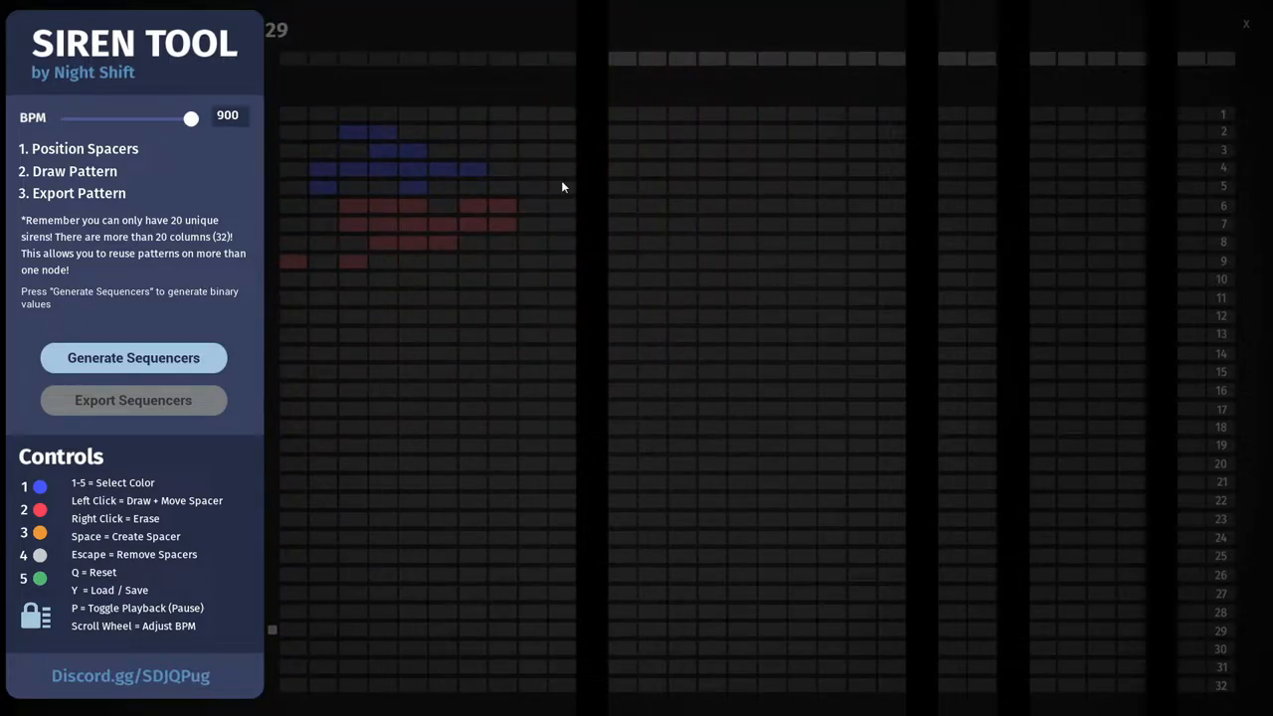
# Paint blue and red cells in the left block and an orange pattern in the middle, rows 1–32.
pyautogui.press('q')
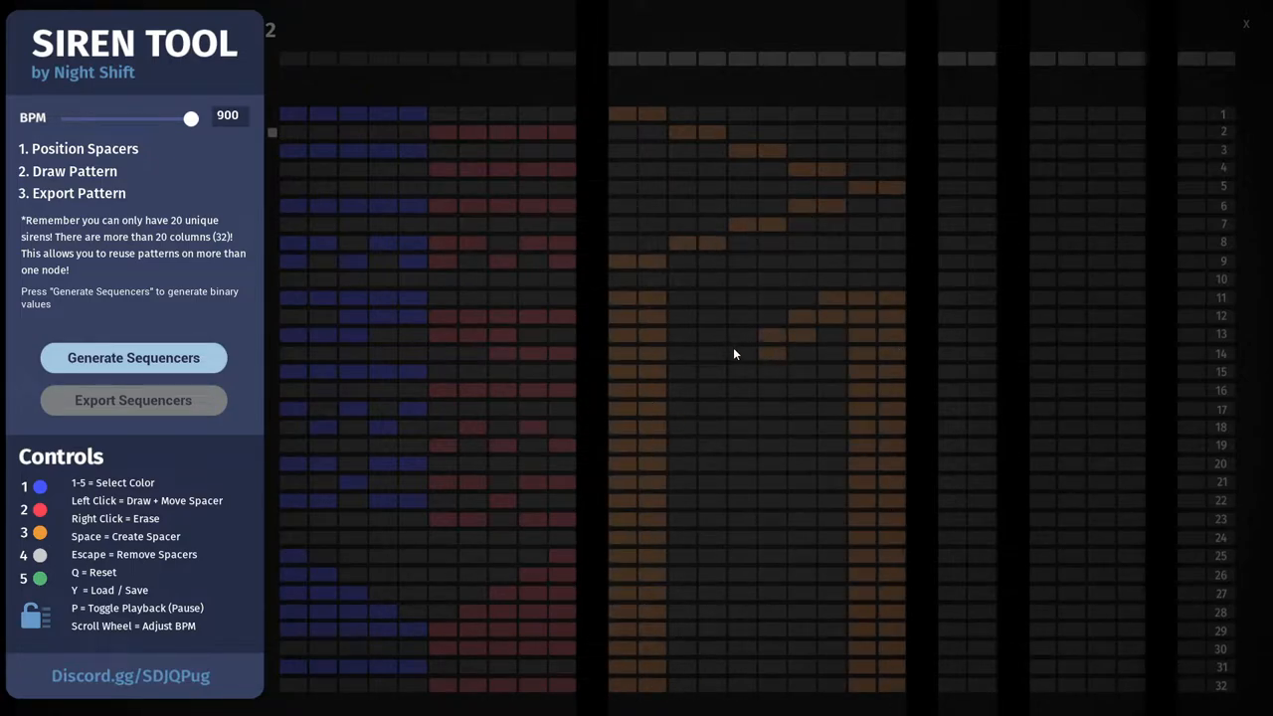
# Generate the sequencers and watch the blue, red and orange pattern play back.
pyautogui.click(741, 343)
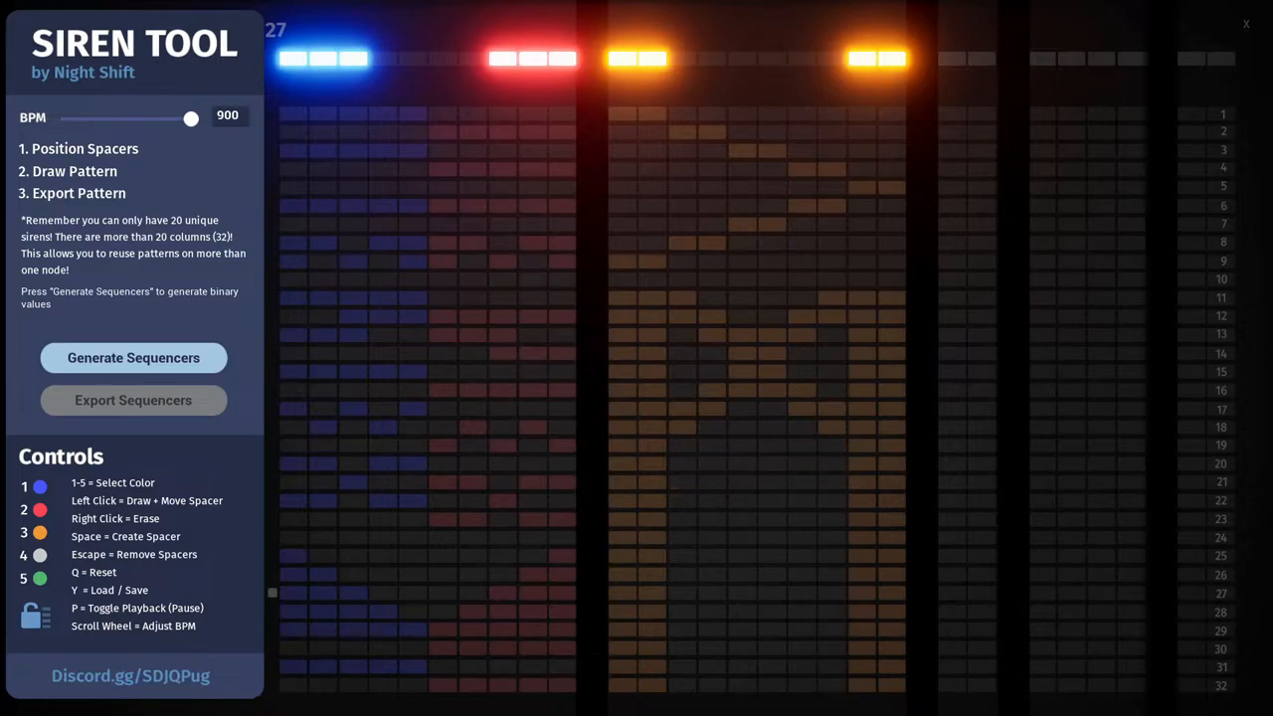
pyautogui.moveTo(667, 459)
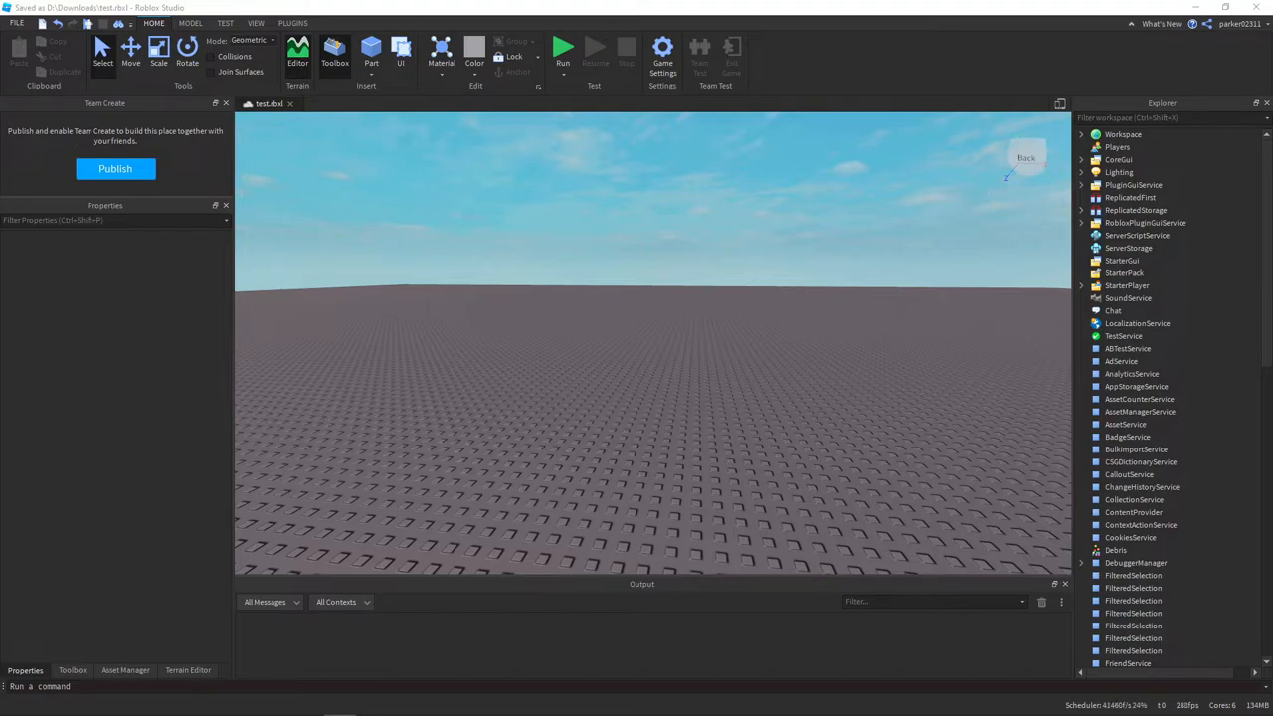
pyautogui.moveTo(247, 118)
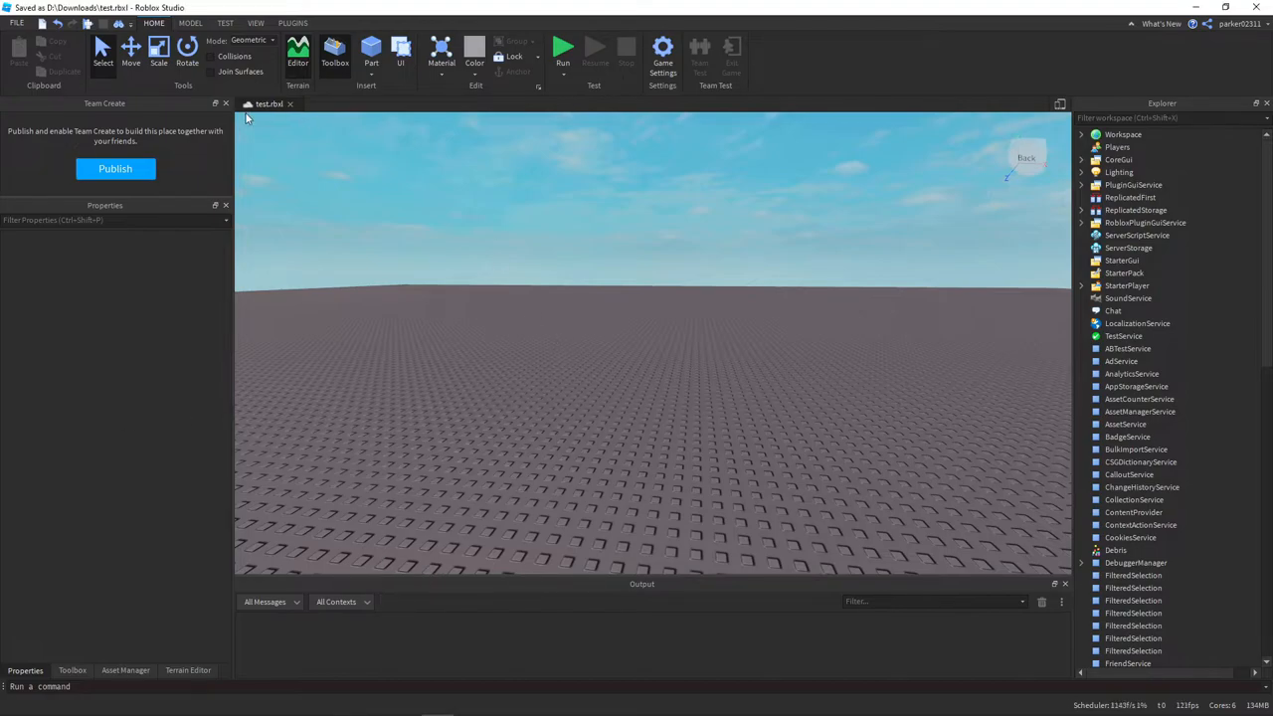
# Launch the Siren Tool Importer plugin and open its importer page's binary input box.
pyautogui.click(292, 23)
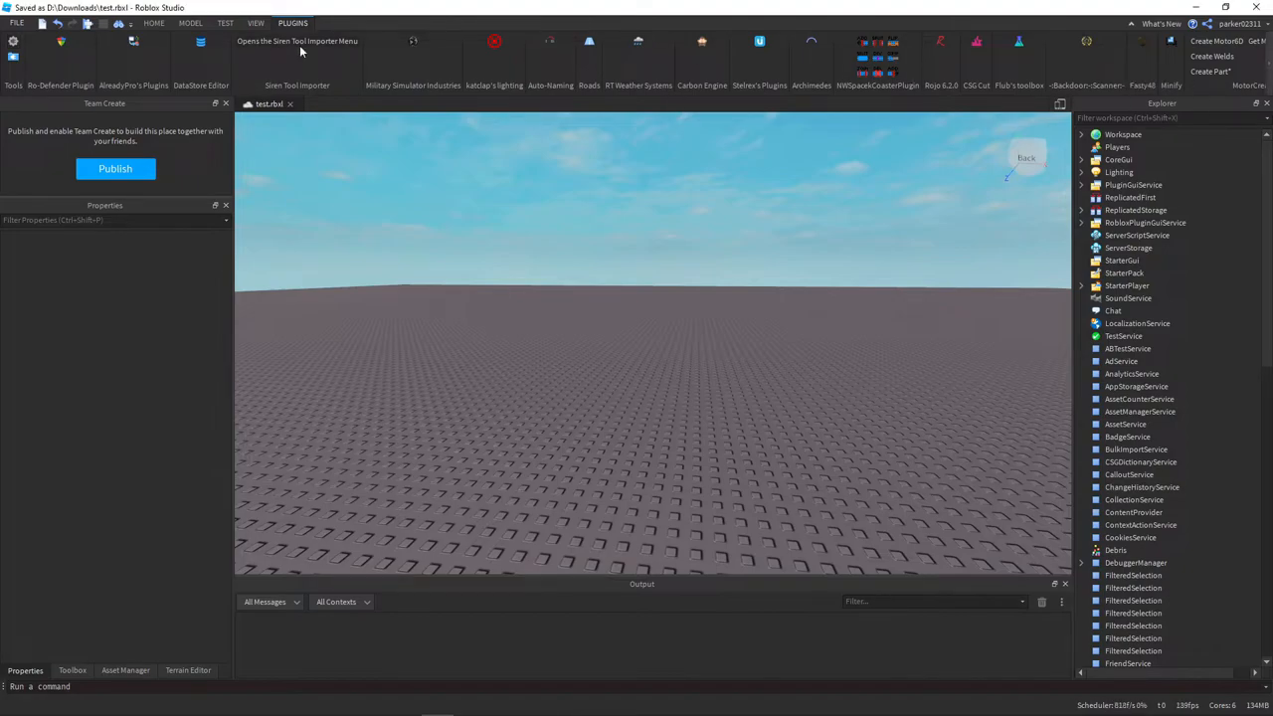
pyautogui.click(296, 55)
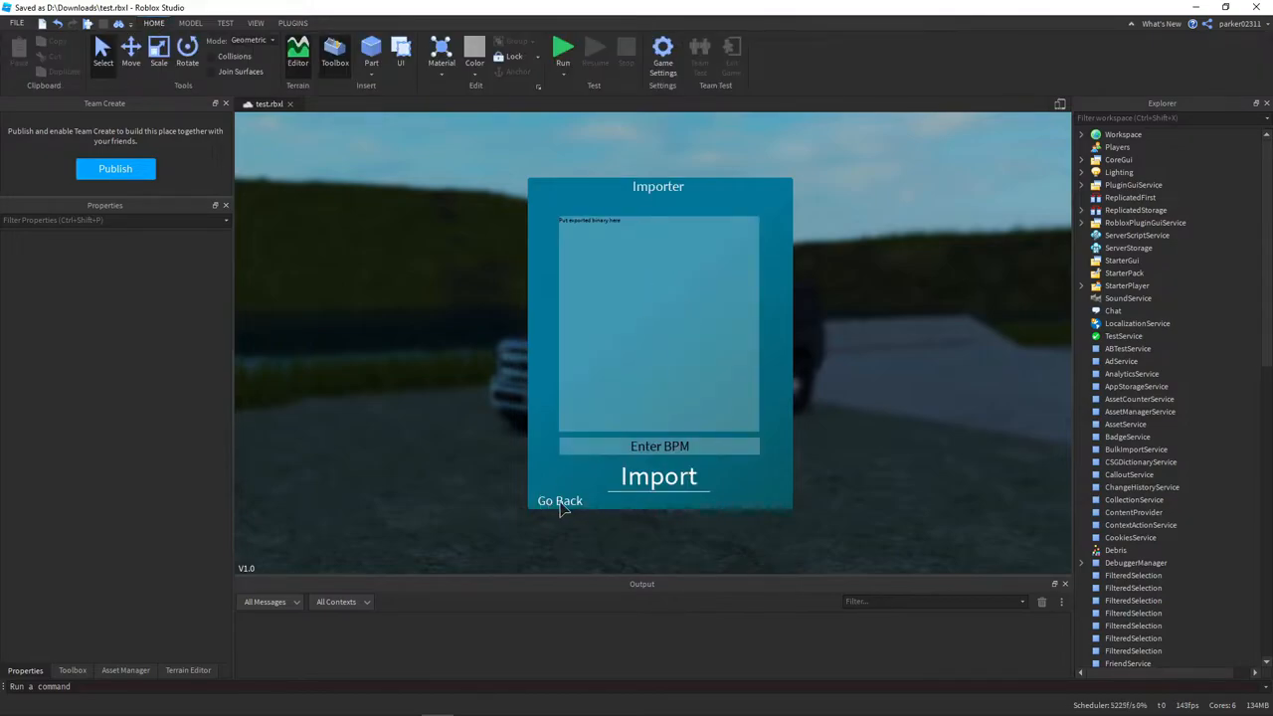
pyautogui.click(559, 500)
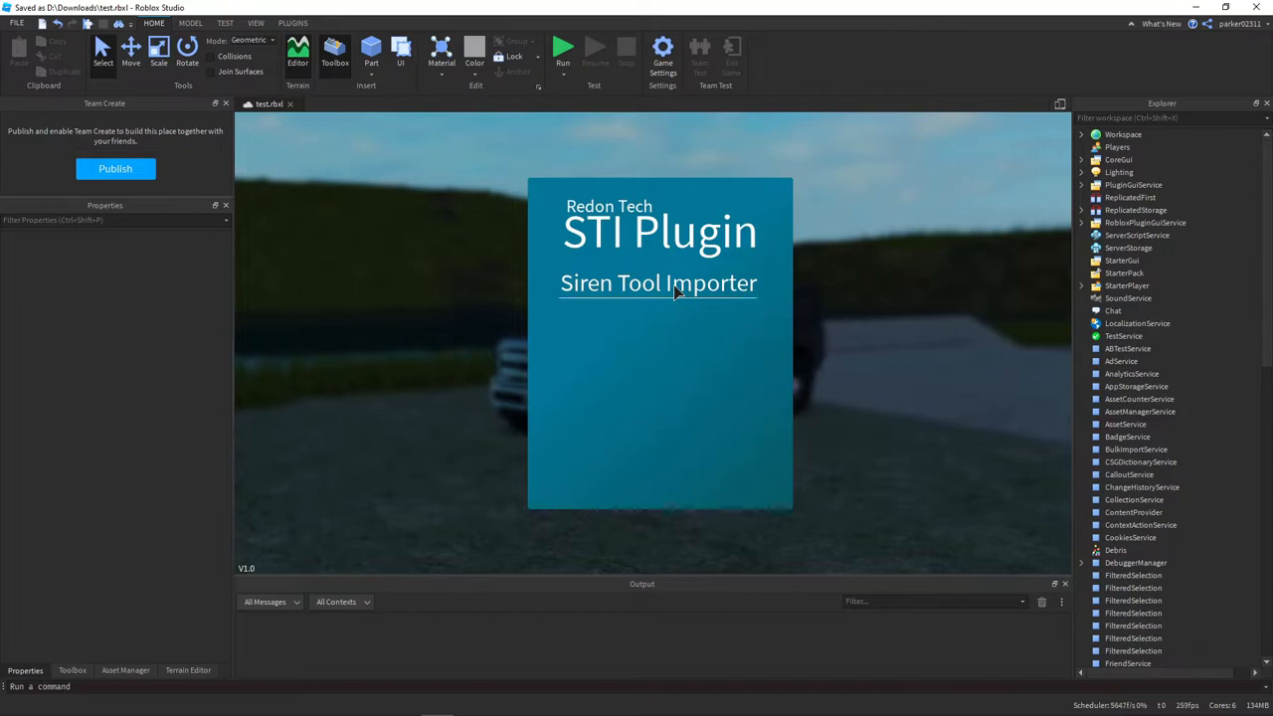
pyautogui.click(658, 283)
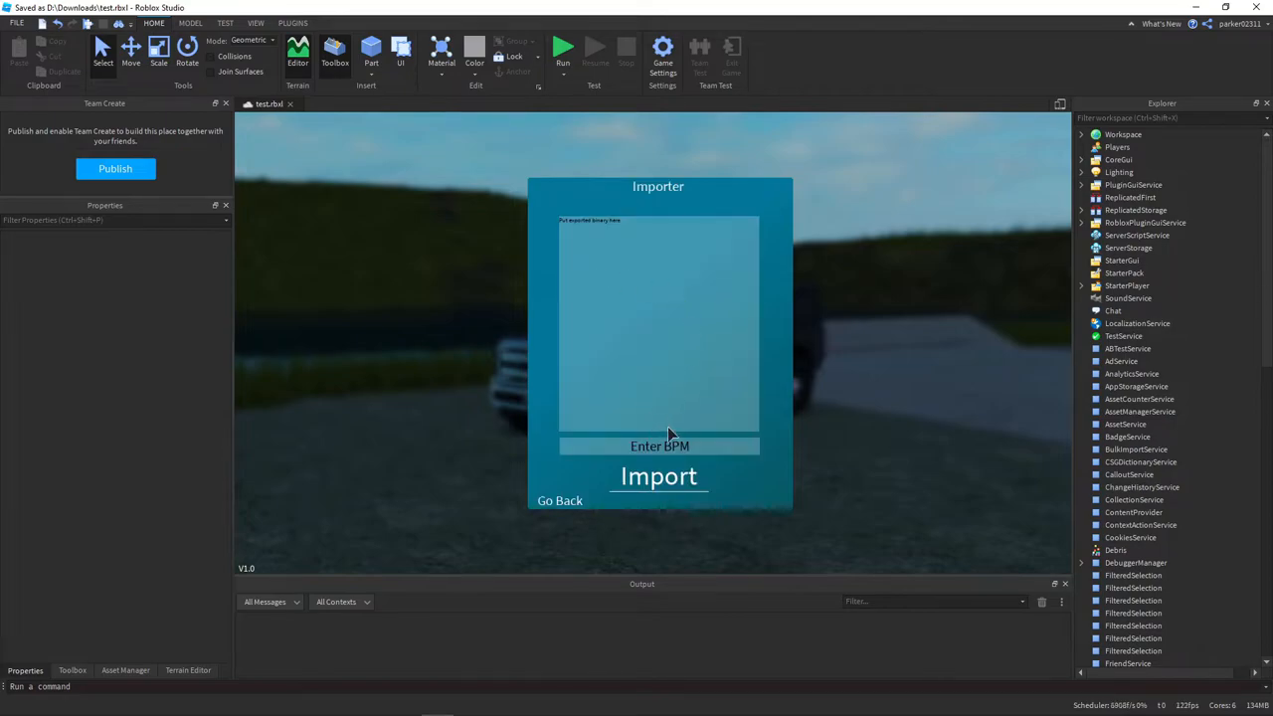
pyautogui.click(405, 704)
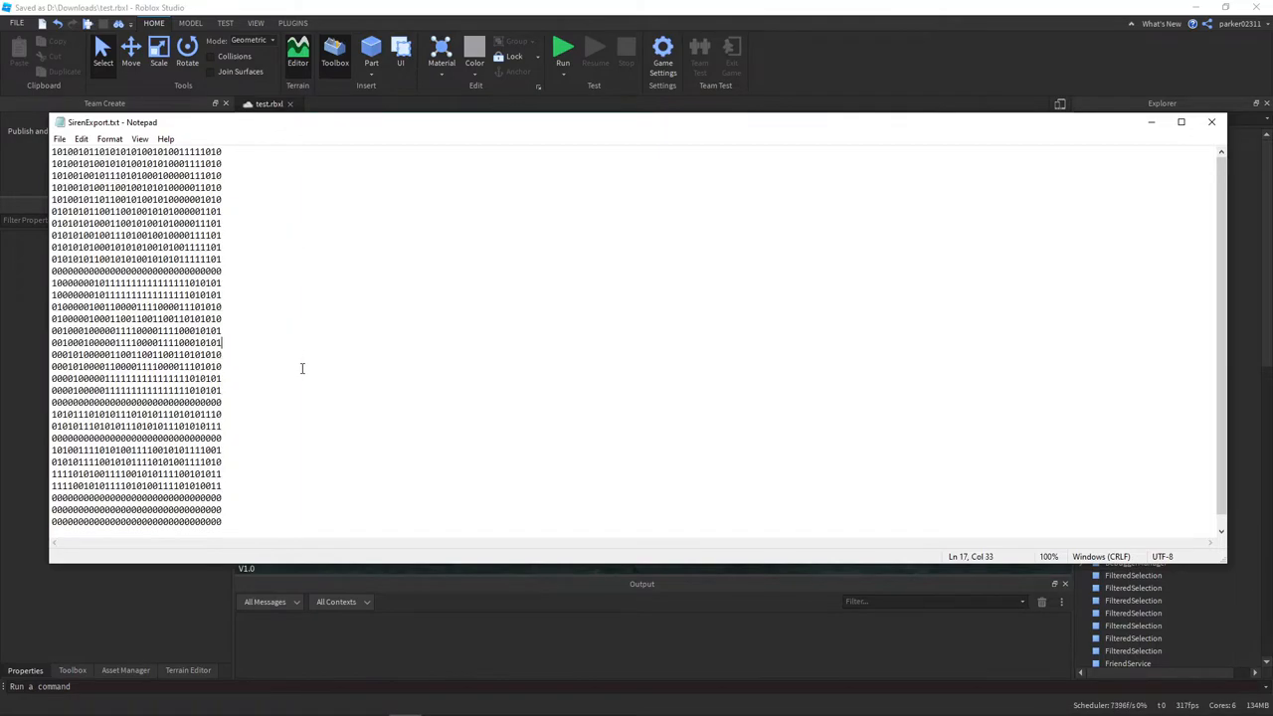
# Select and copy all the binary rows in SirenExport.txt.
pyautogui.press('ctrl+a')
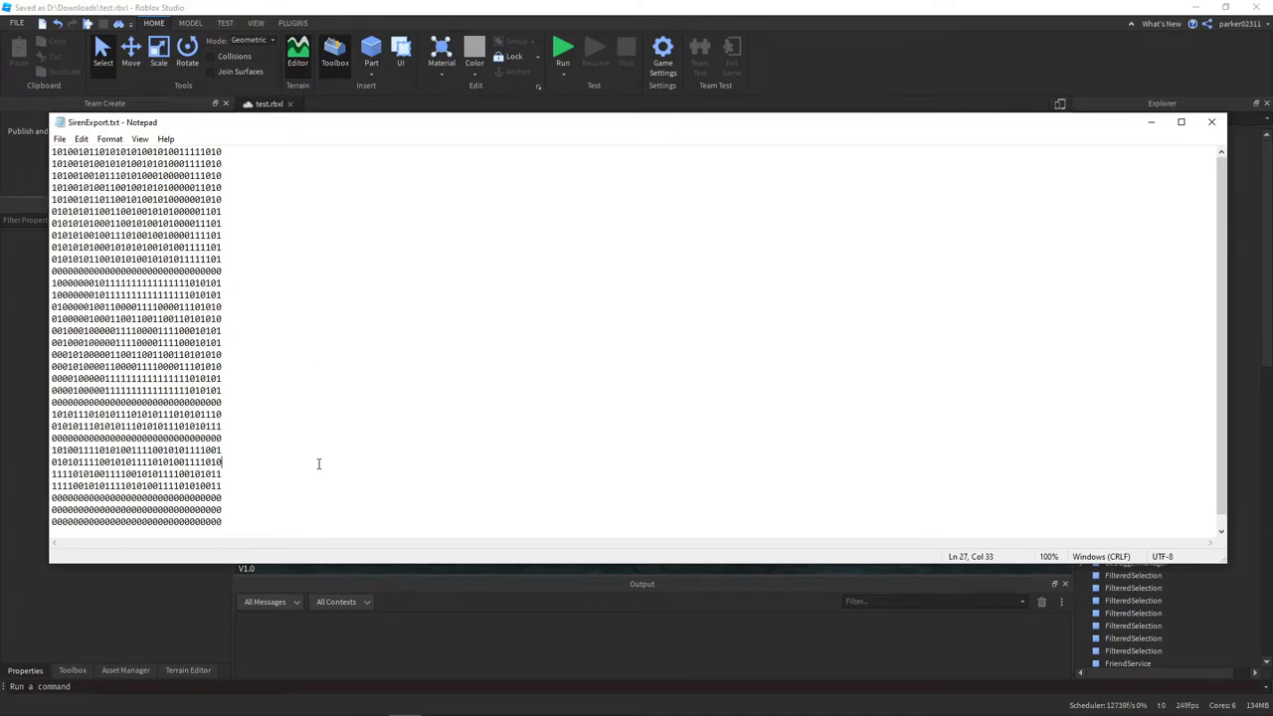
pyautogui.press('ctrl+a')
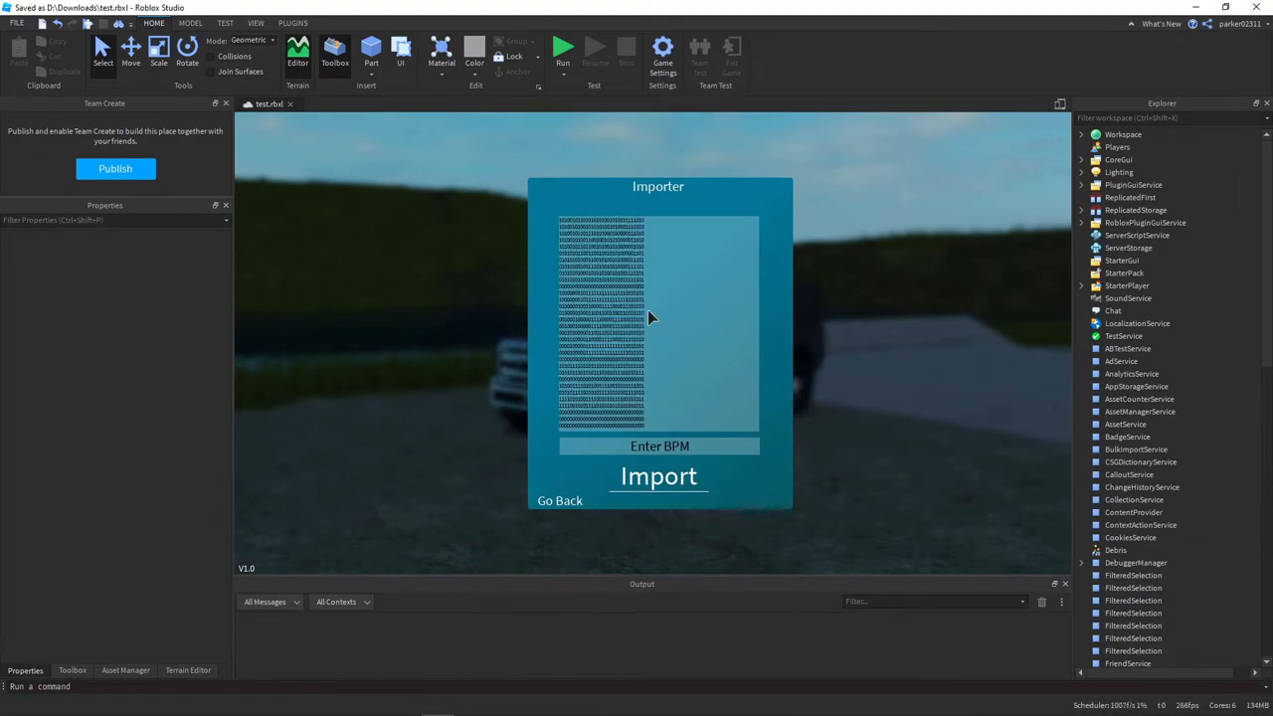
pyautogui.moveTo(725, 390)
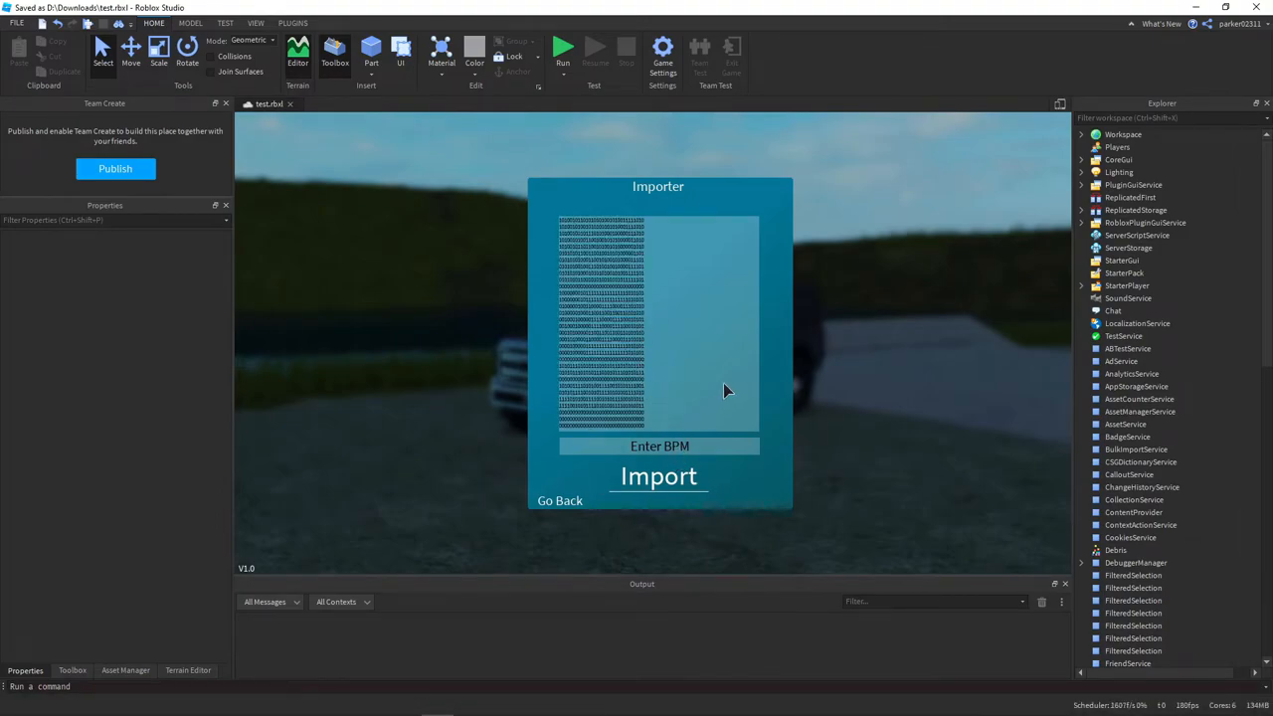
# Enter a BPM of 900 beneath the pasted pattern and attempt the import.
pyautogui.write('900')
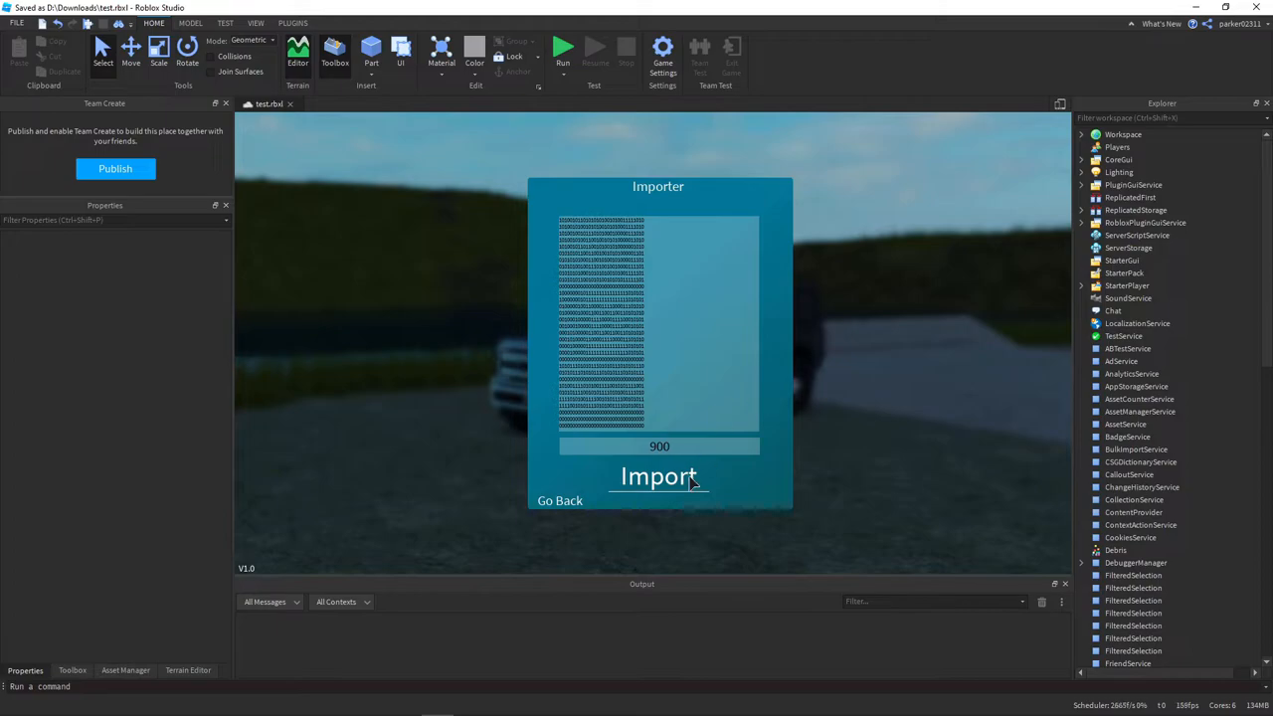
pyautogui.click(660, 445)
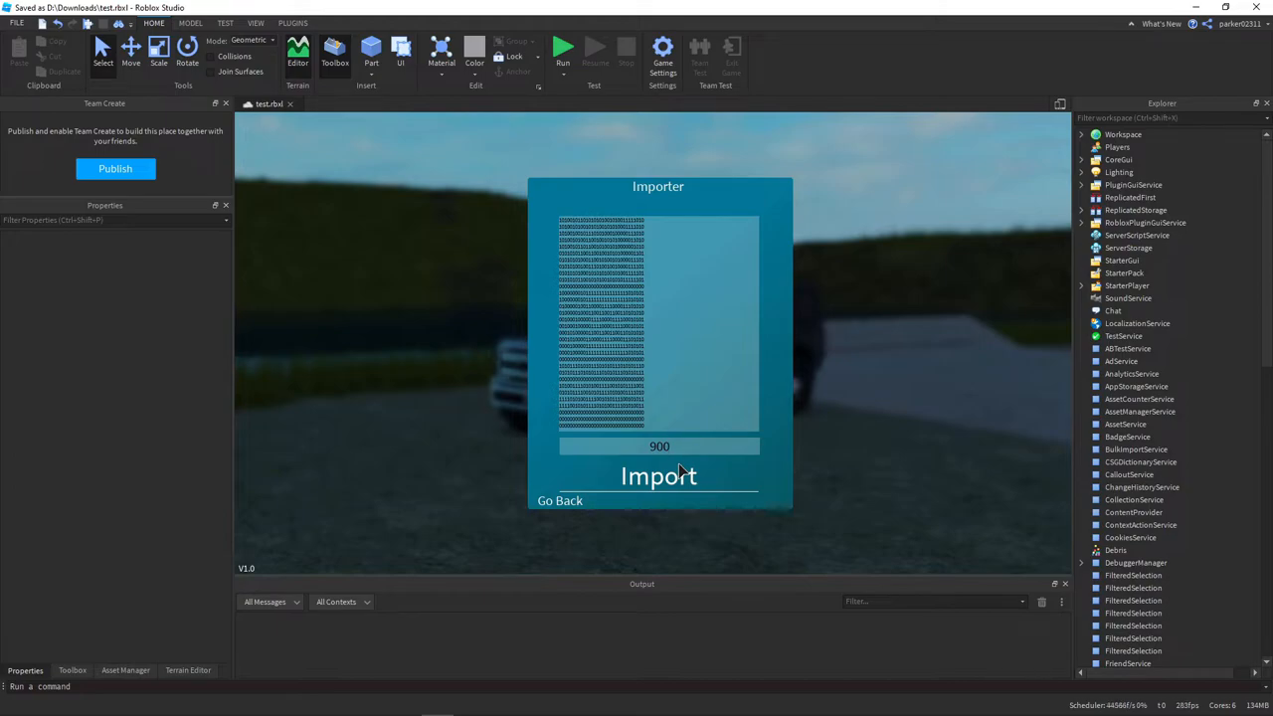
pyautogui.click(659, 446)
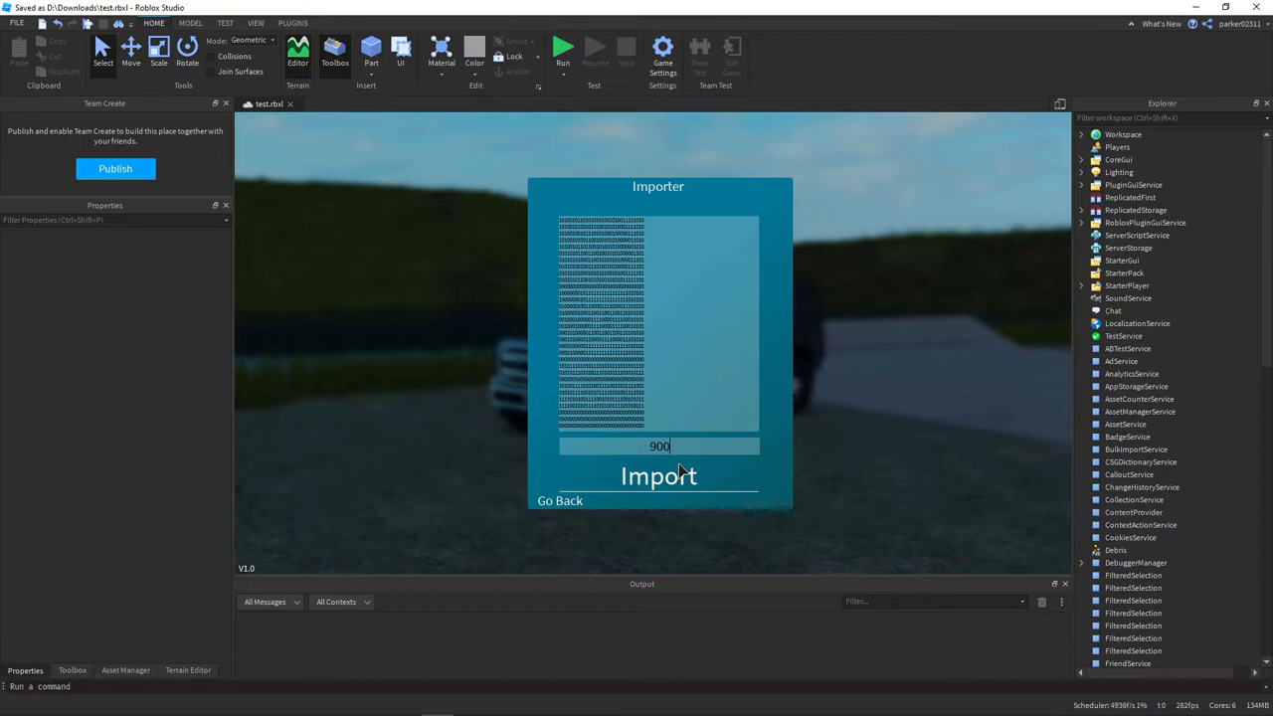
pyautogui.moveTo(786, 456)
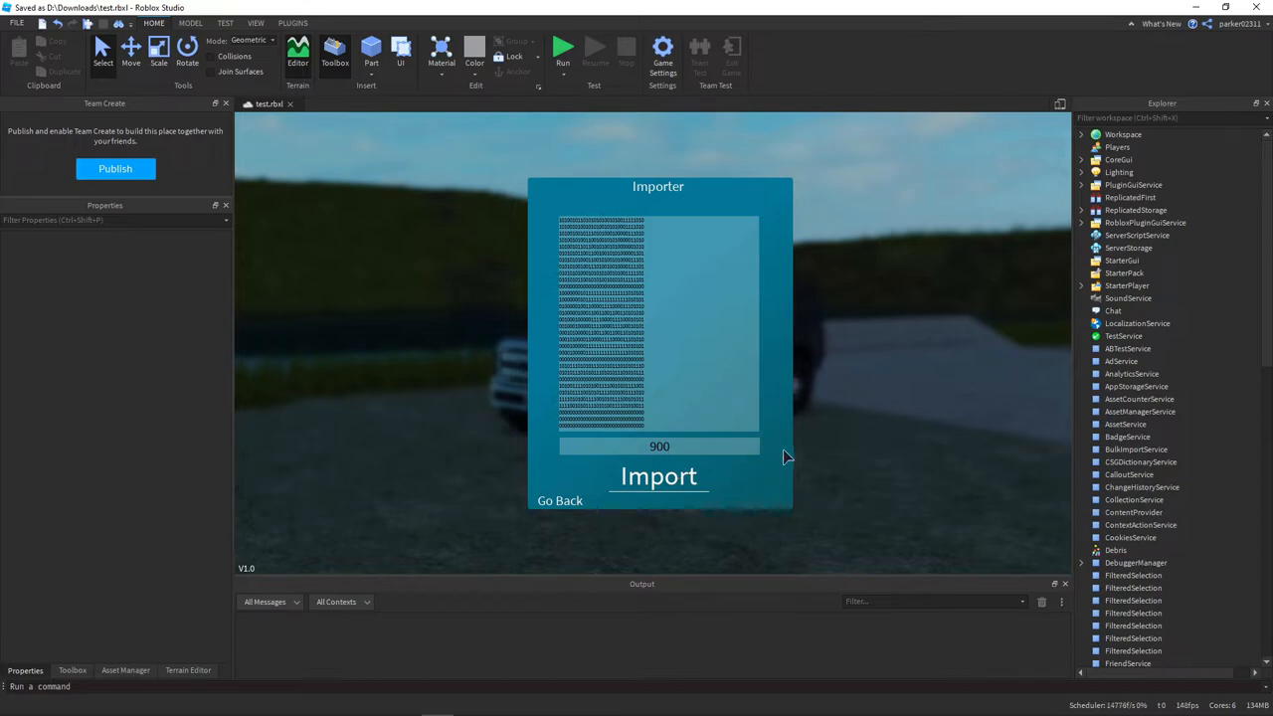
pyautogui.moveTo(721, 487)
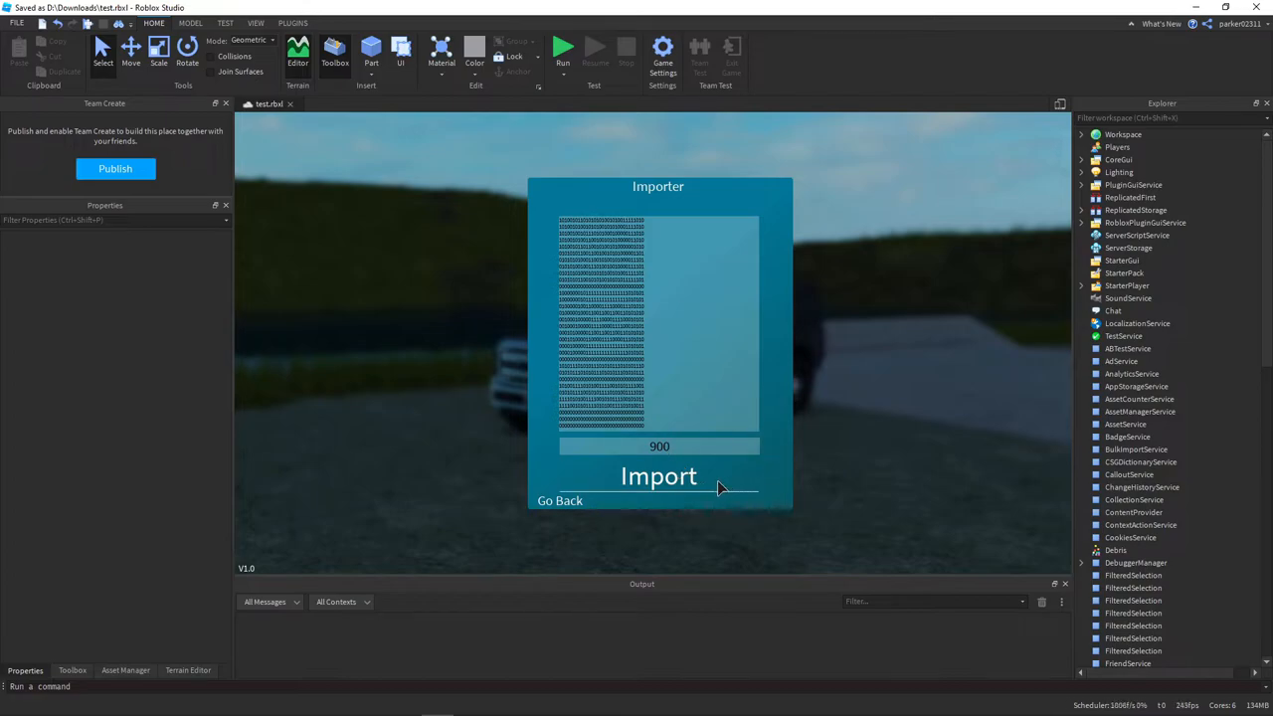
pyautogui.click(660, 445)
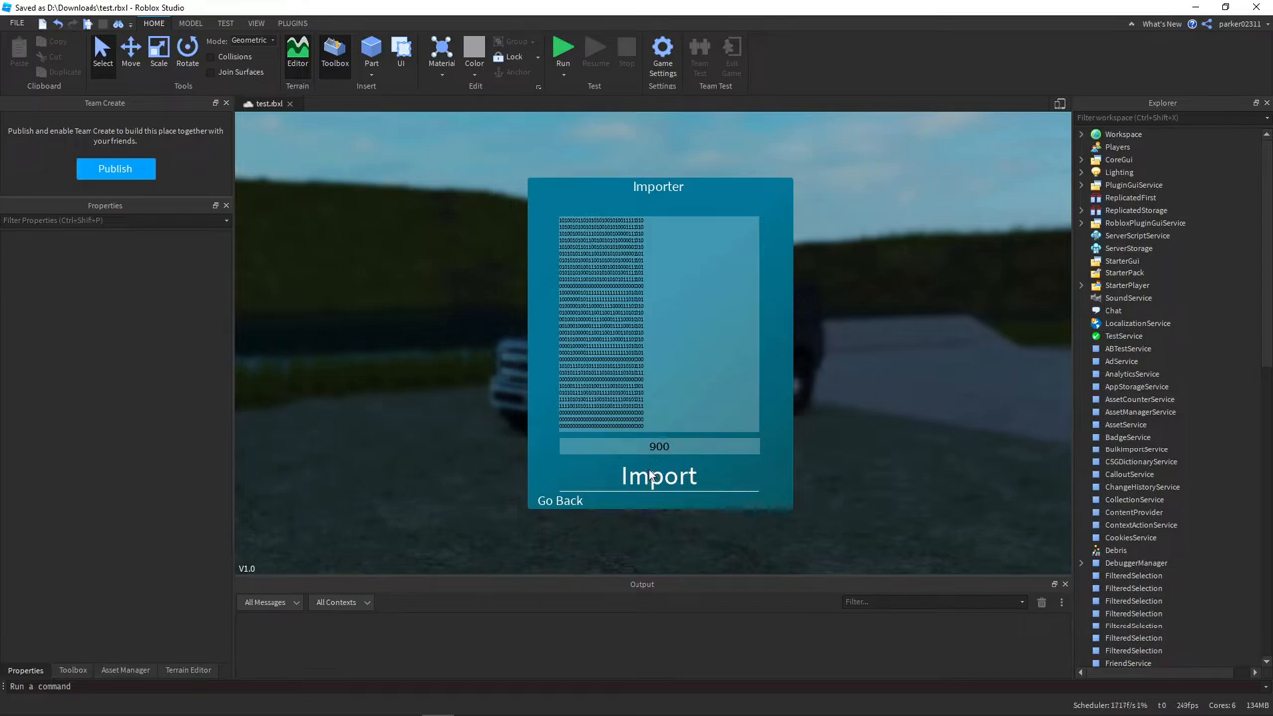
# Import the pattern, adding STI Export 592 with a Controller and parts 1–26.
pyautogui.click(659, 477)
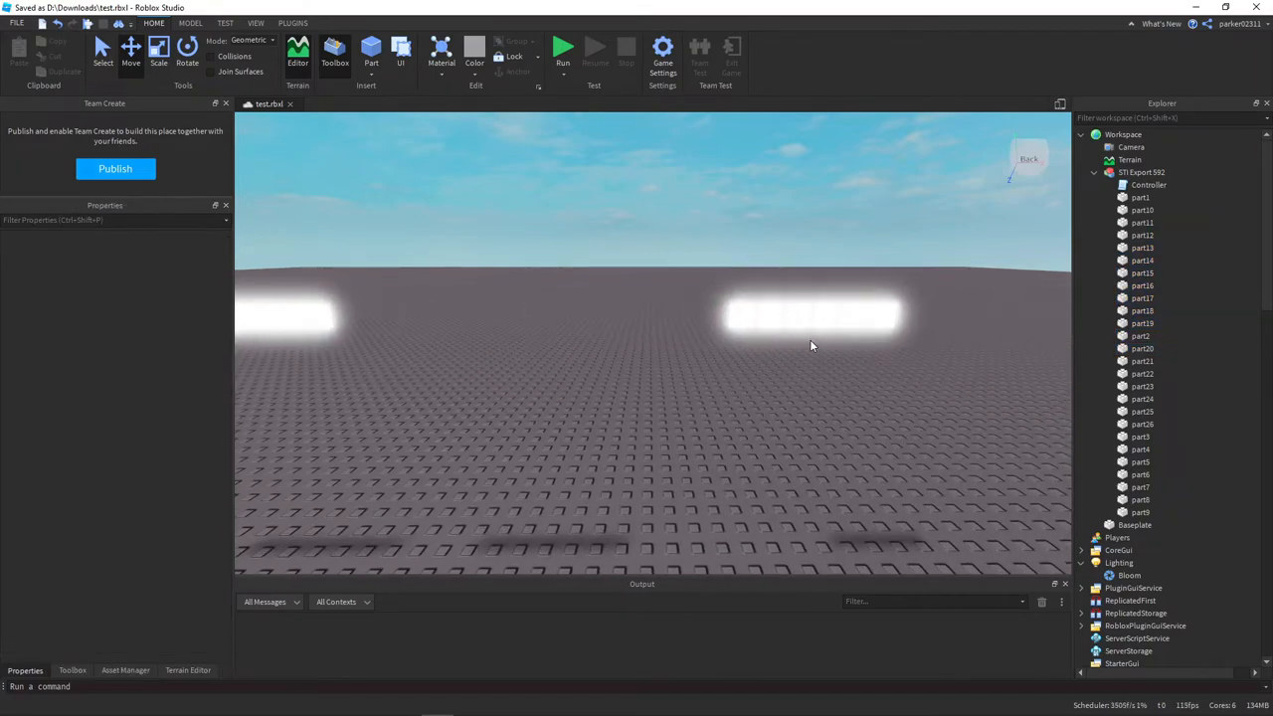
# Recolour the selected light parts via BrickColor, then start a test run.
pyautogui.click(1142, 373)
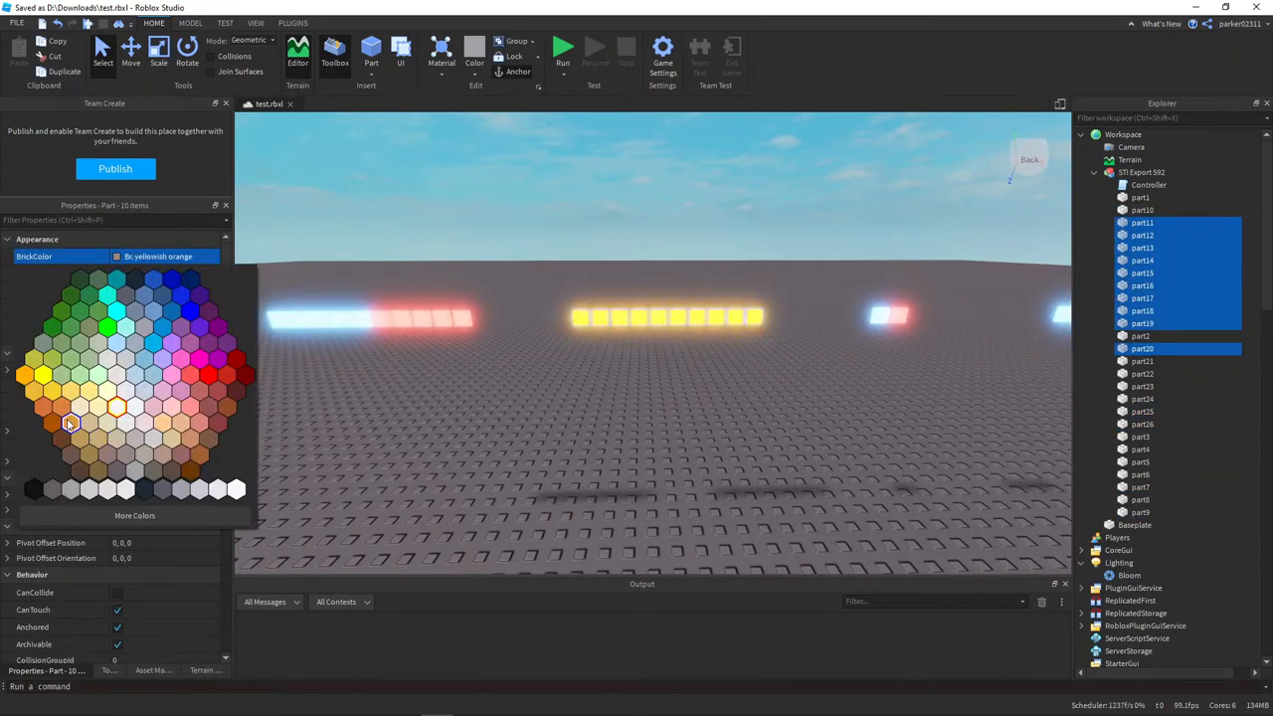
pyautogui.click(761, 444)
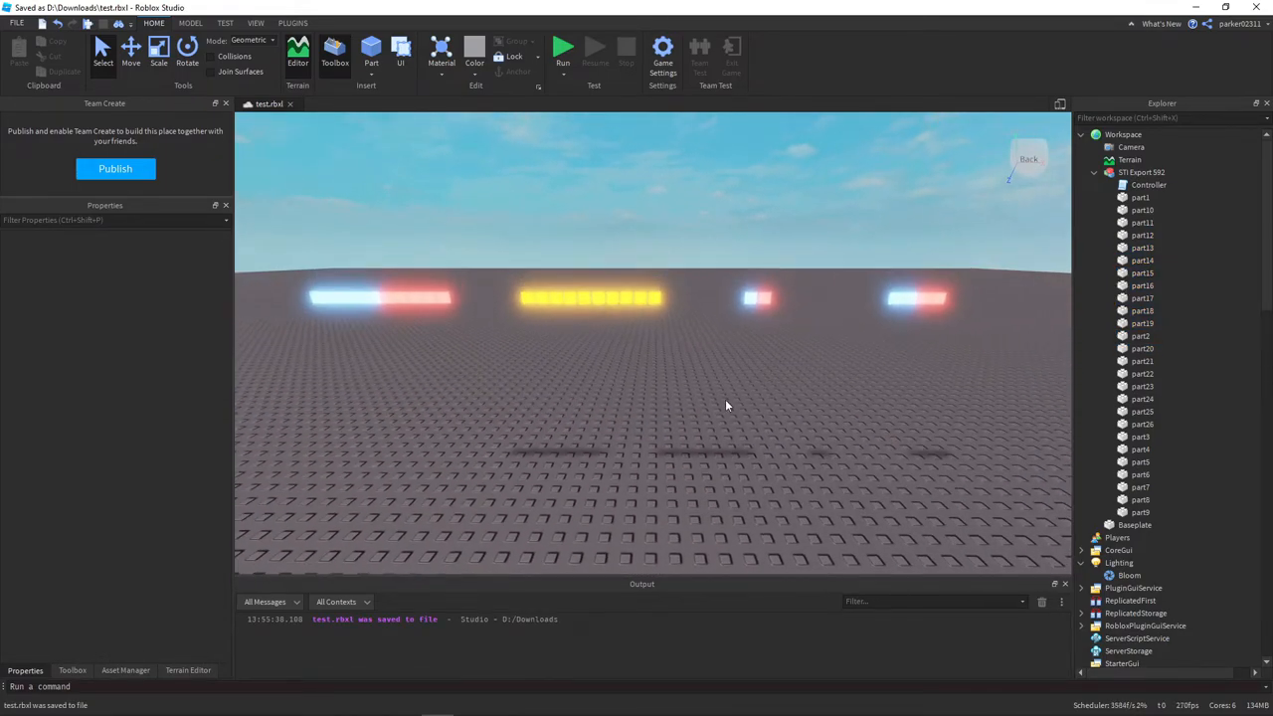
pyautogui.moveTo(686, 219)
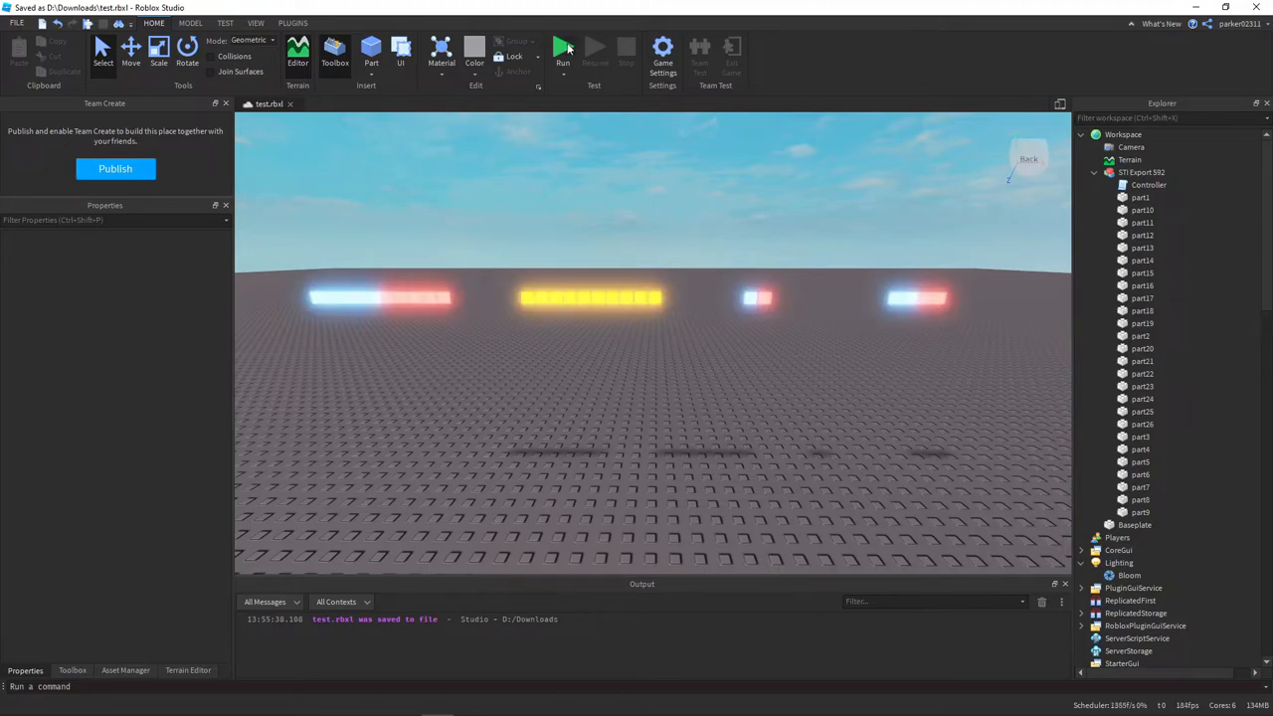
pyautogui.moveTo(563, 50)
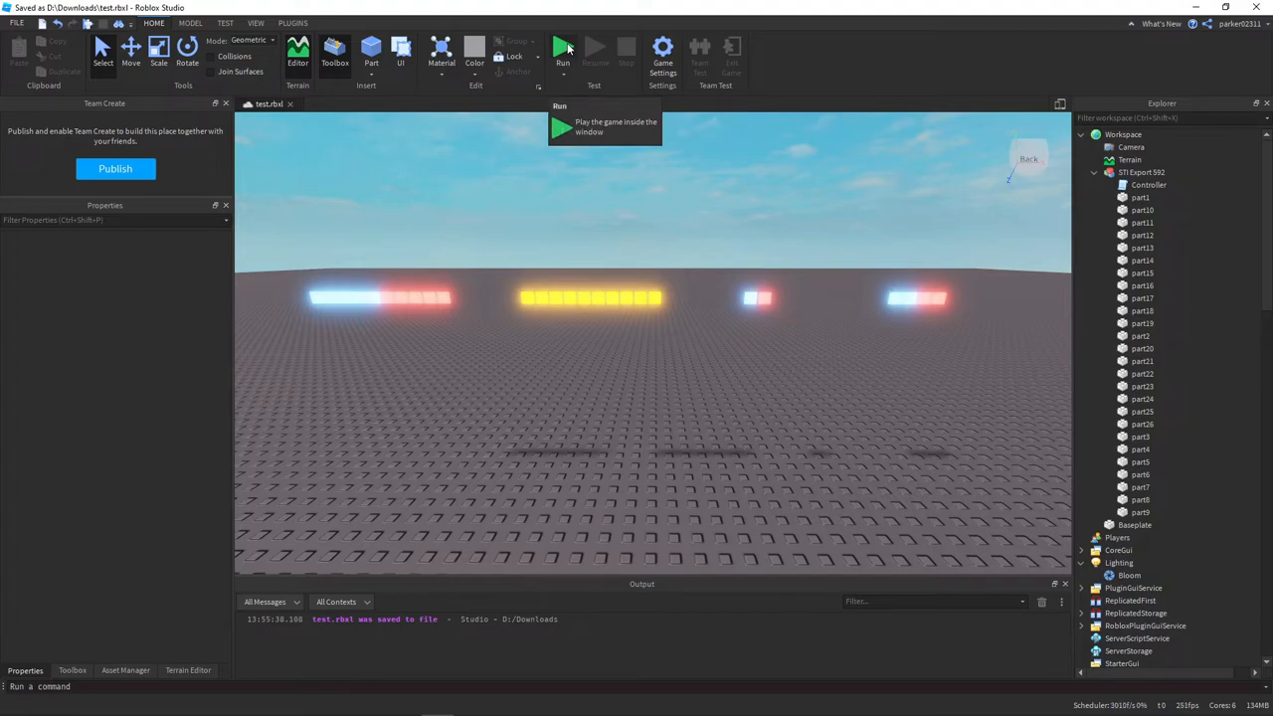
pyautogui.click(563, 47)
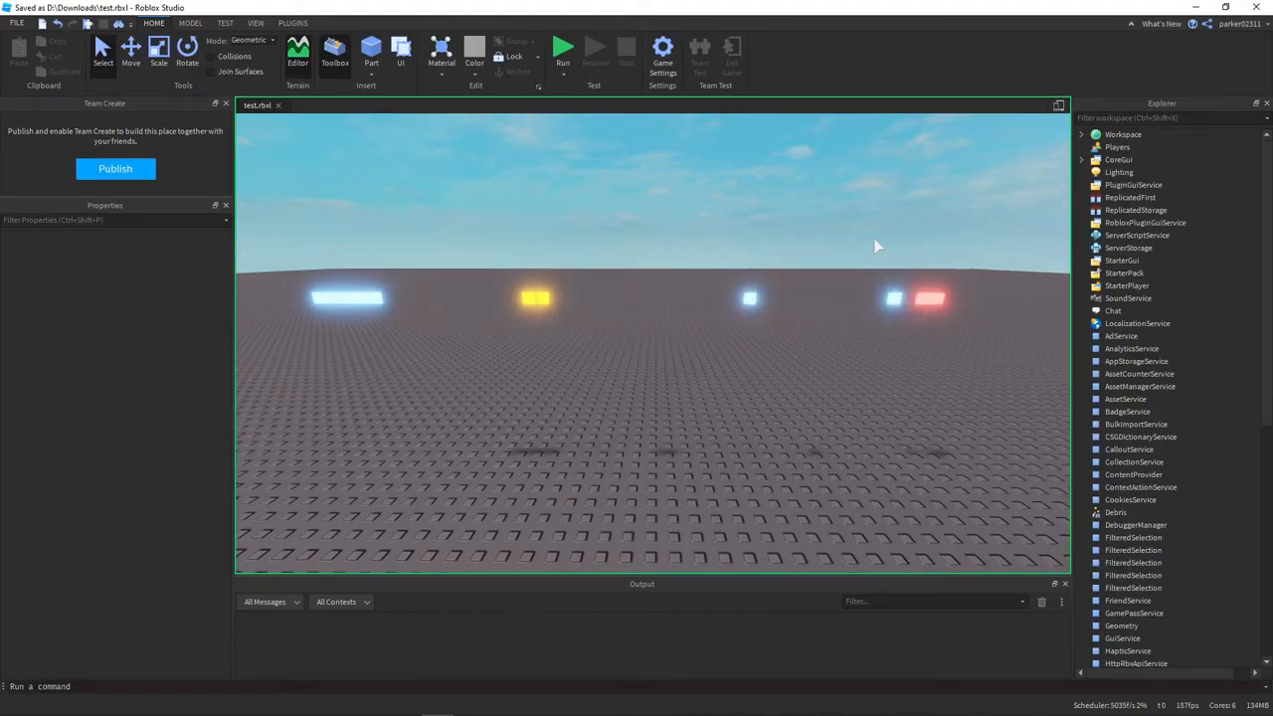
# Stop the test run and expand Workspace to show STI Export 592's contents.
pyautogui.click(563, 47)
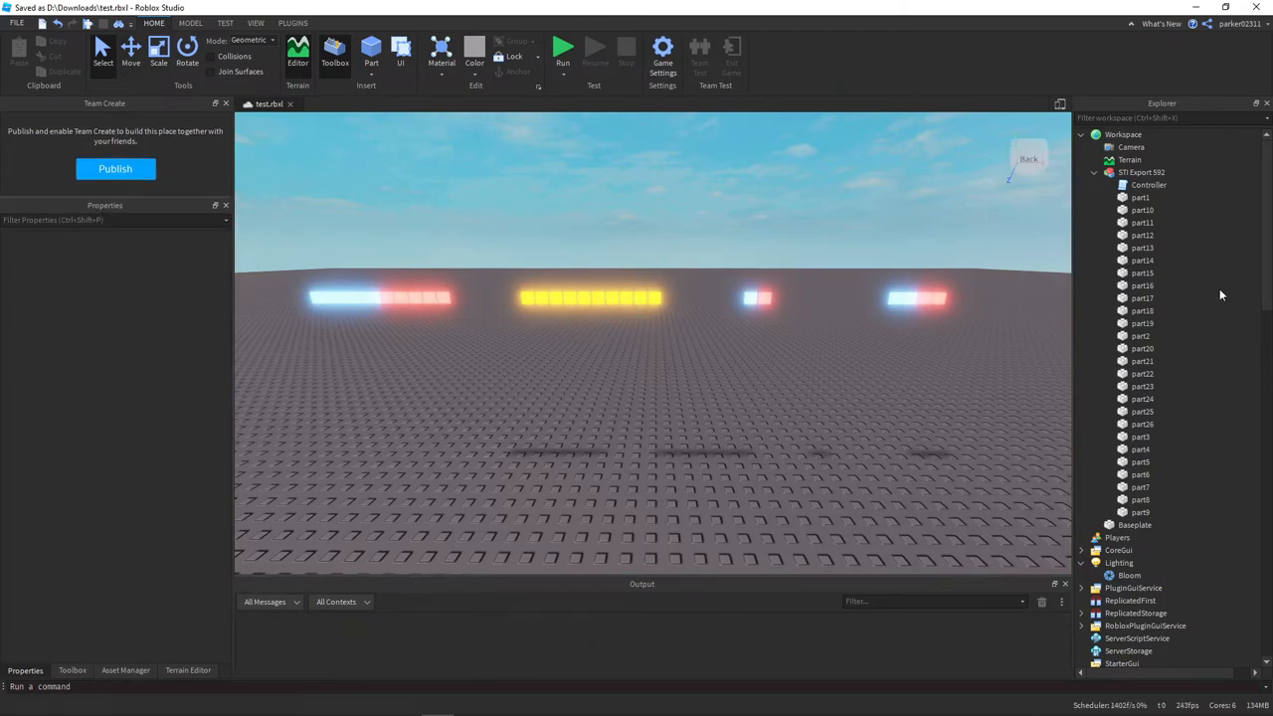
# Copy the sheriff truck's Strobes script, 'on' BoolValue and RemoteEvent into STI Export 592.
pyautogui.click(1149, 185)
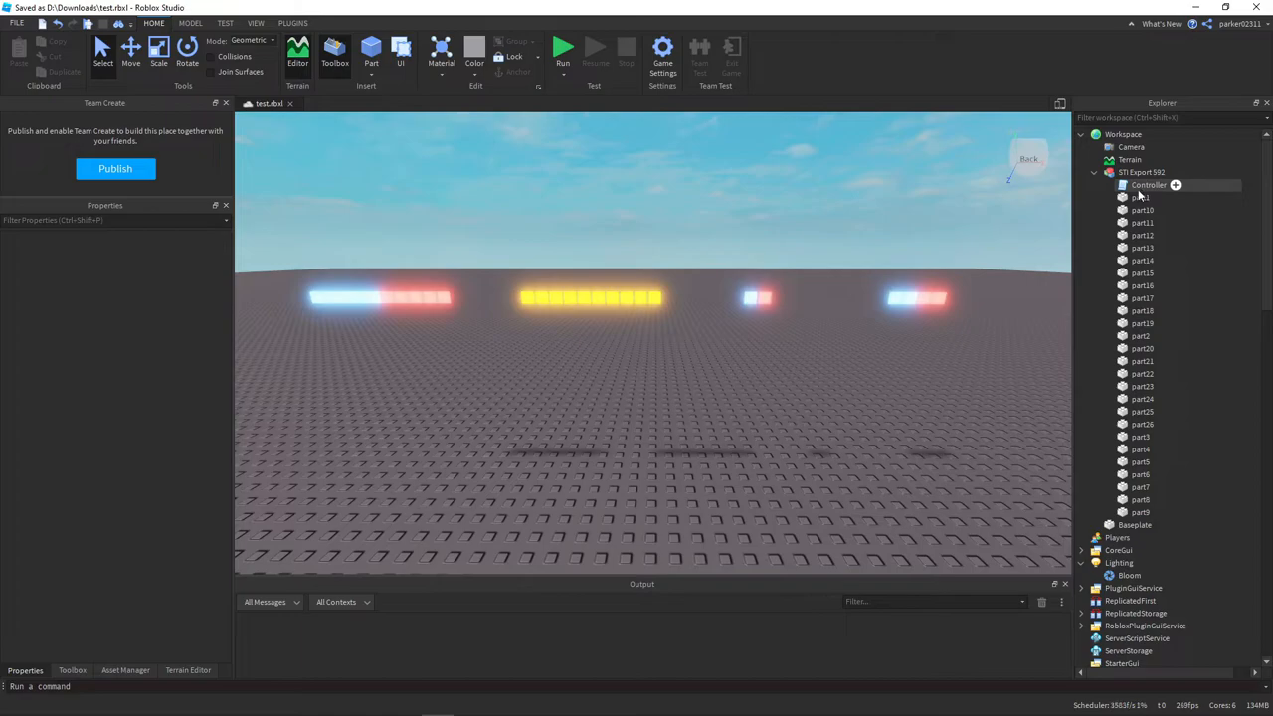
pyautogui.click(334, 50)
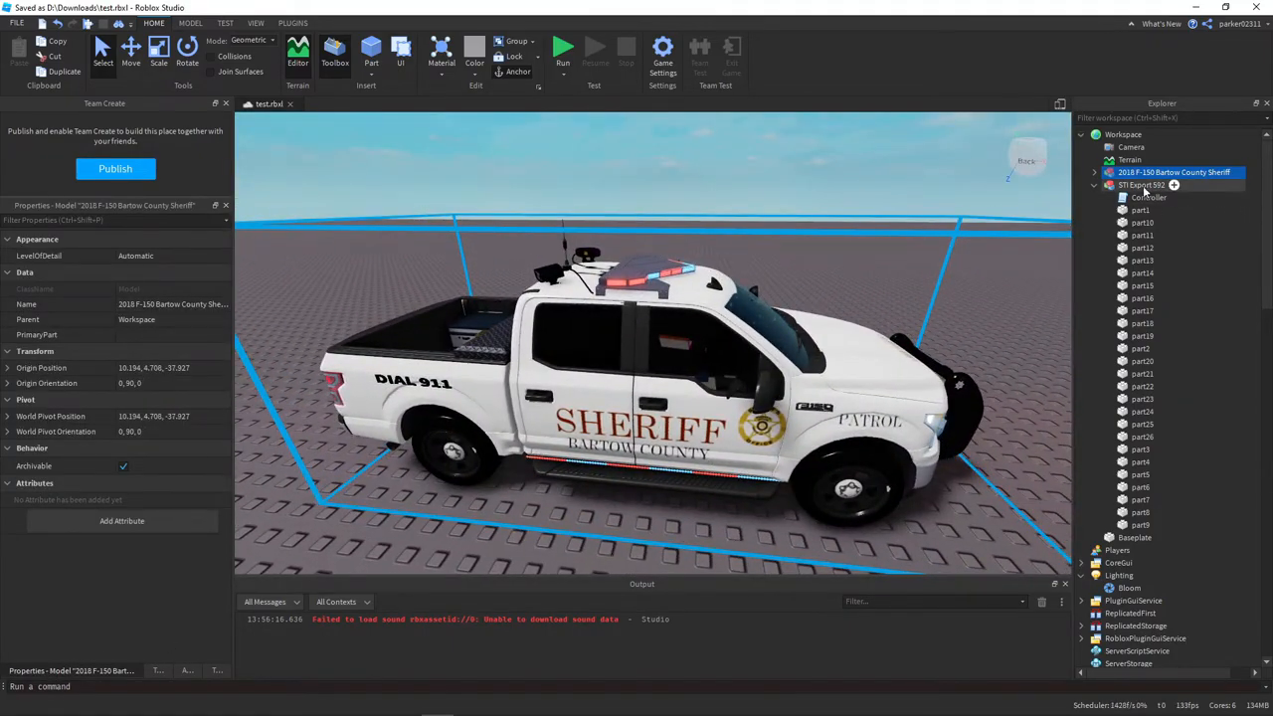
pyautogui.click(1094, 172)
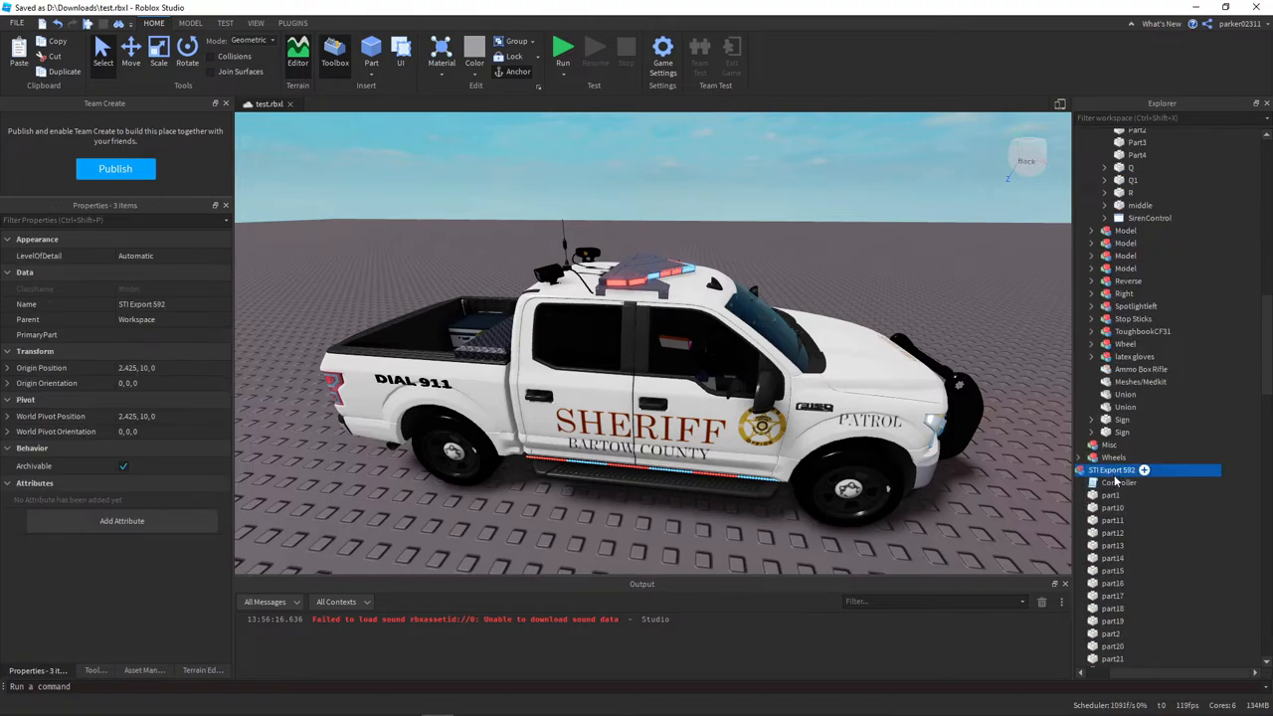
pyautogui.doubleClick(1145, 499)
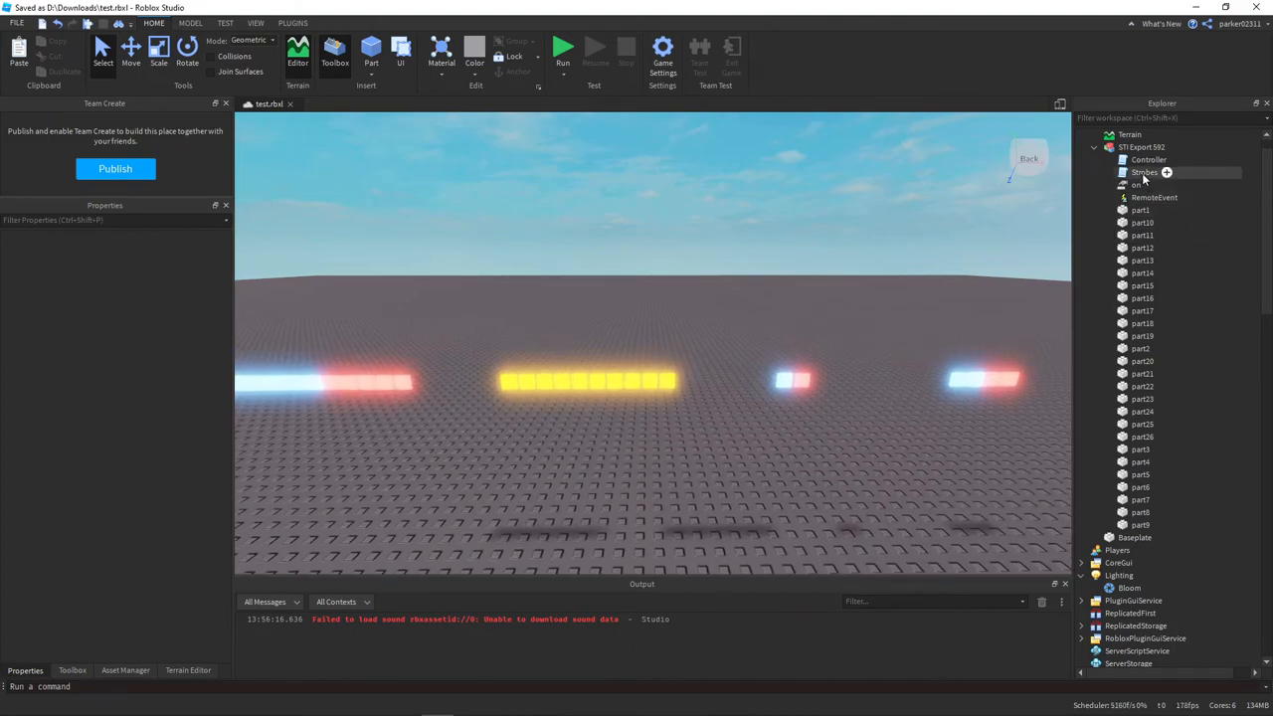
# Add 'if els.on.Value then' at line 4 of Controller and a blank line after the last wait.
pyautogui.doubleClick(1149, 159)
pyautogui.write('if s')
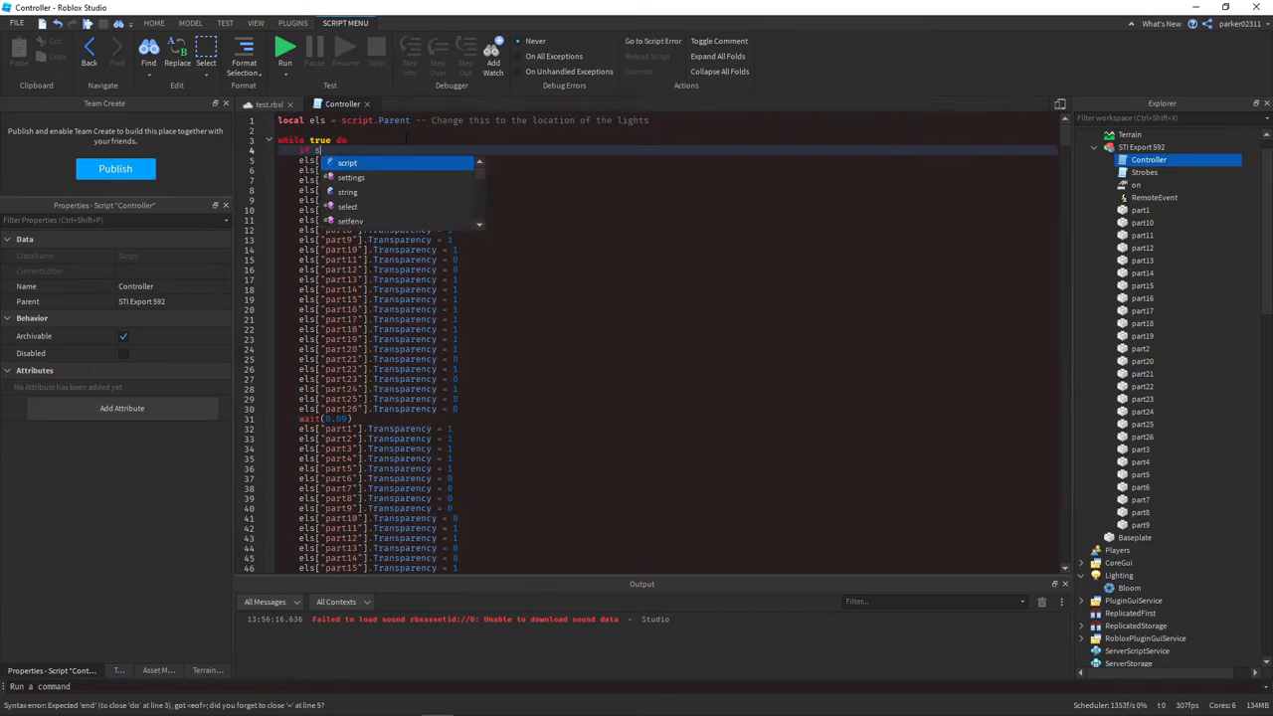
pyautogui.write('.')
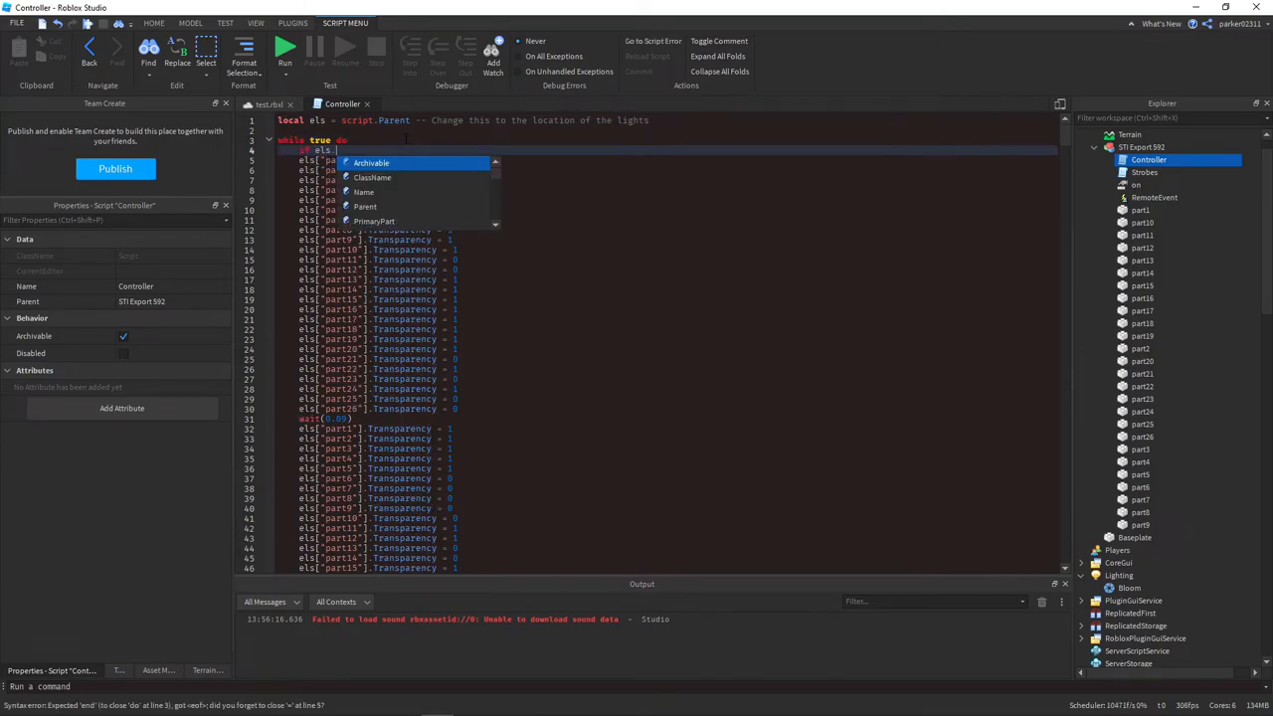
pyautogui.write('.Value then')
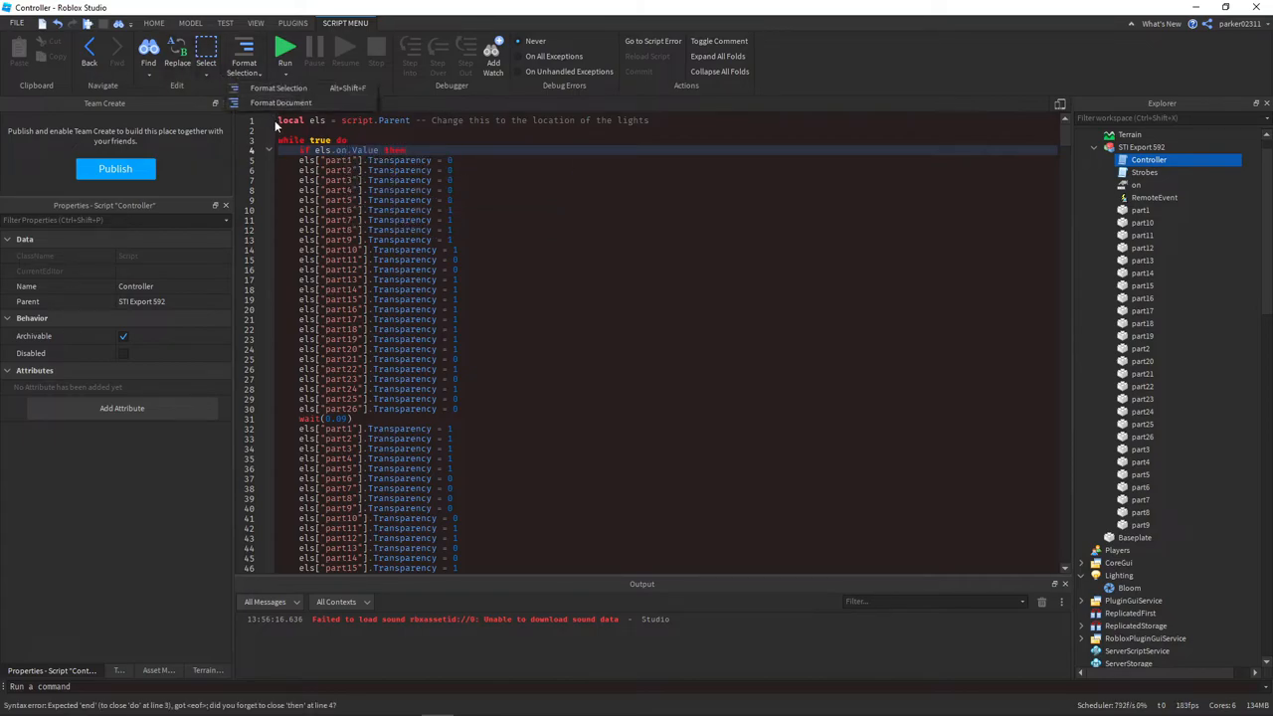
pyautogui.scroll(-3)
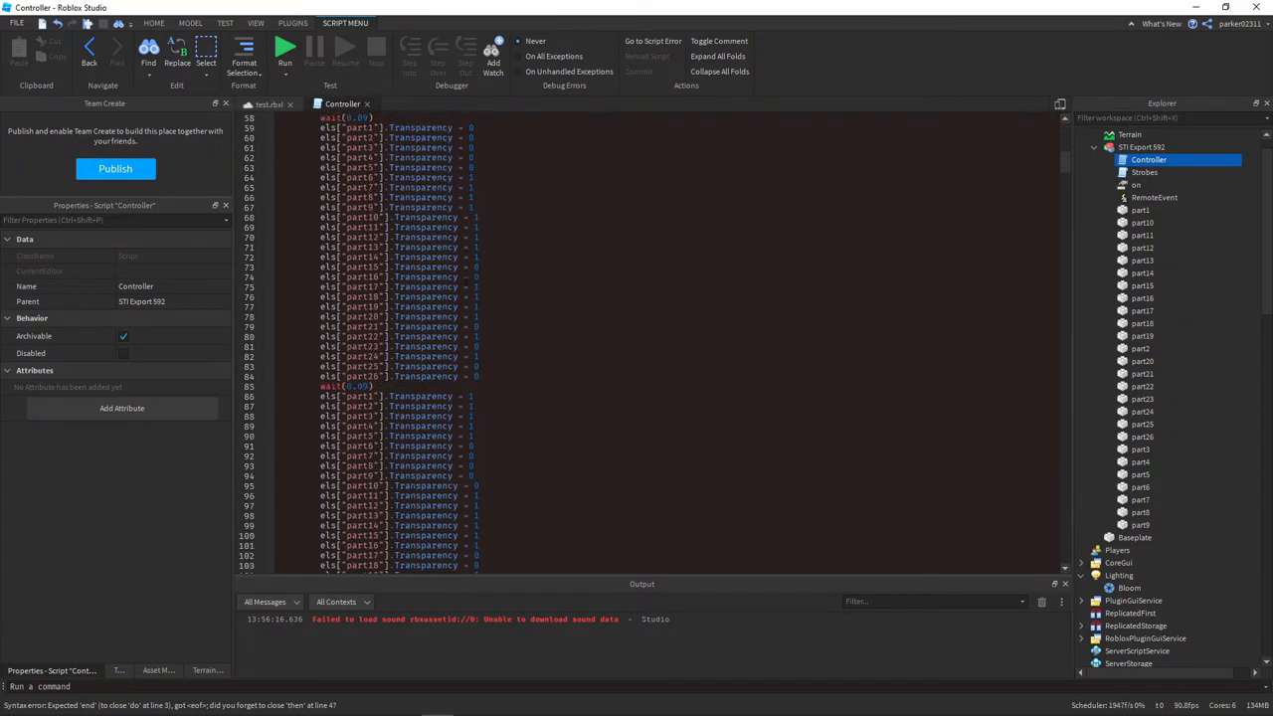
pyautogui.scroll(-3)
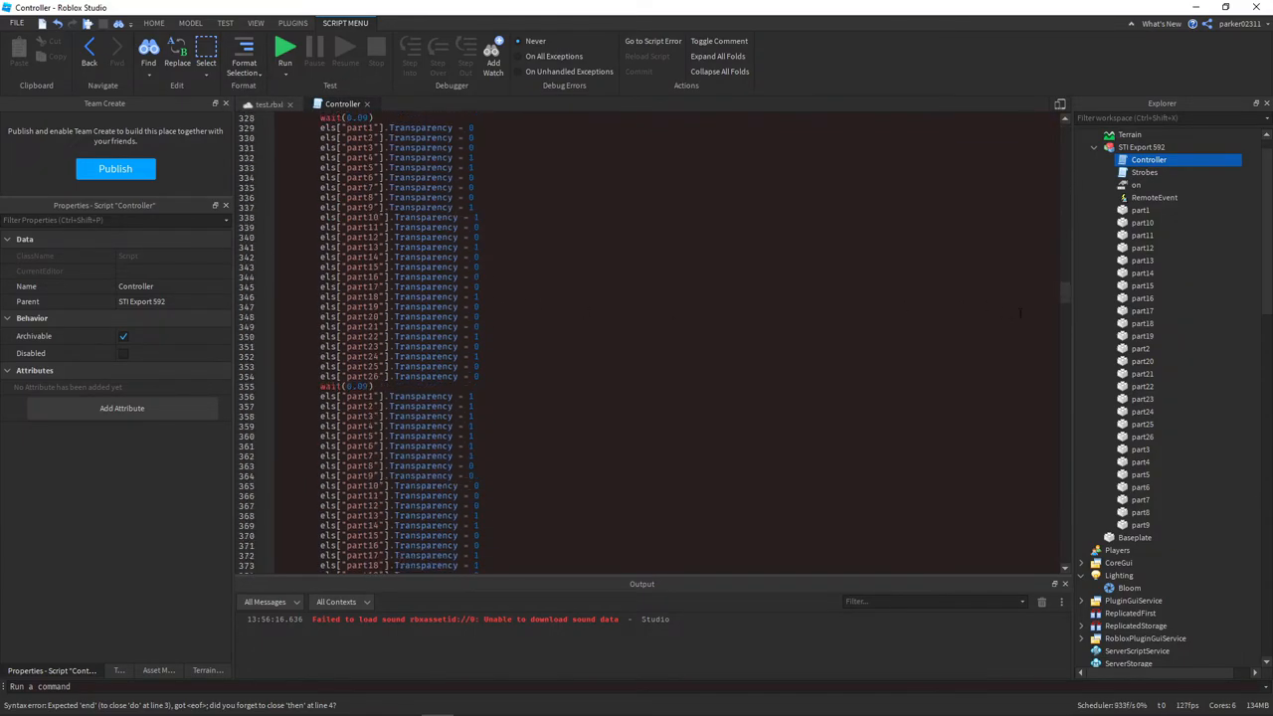
pyautogui.scroll(-3)
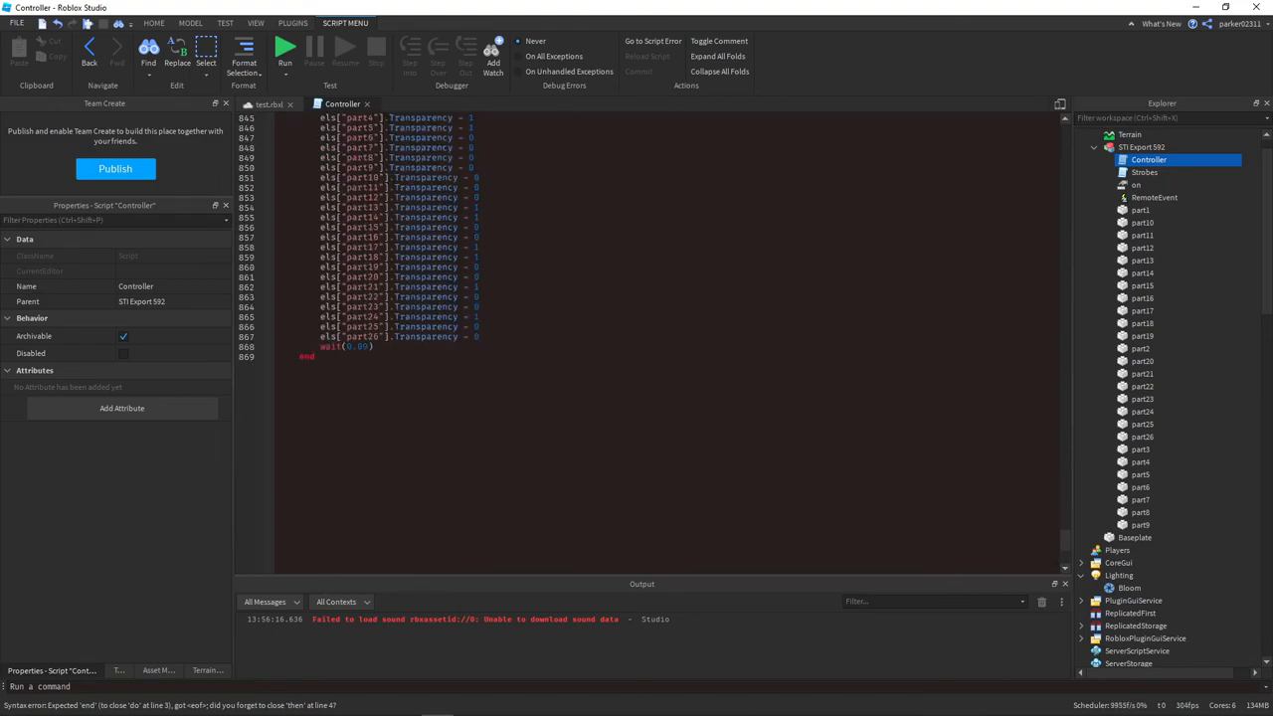
pyautogui.press('enter')
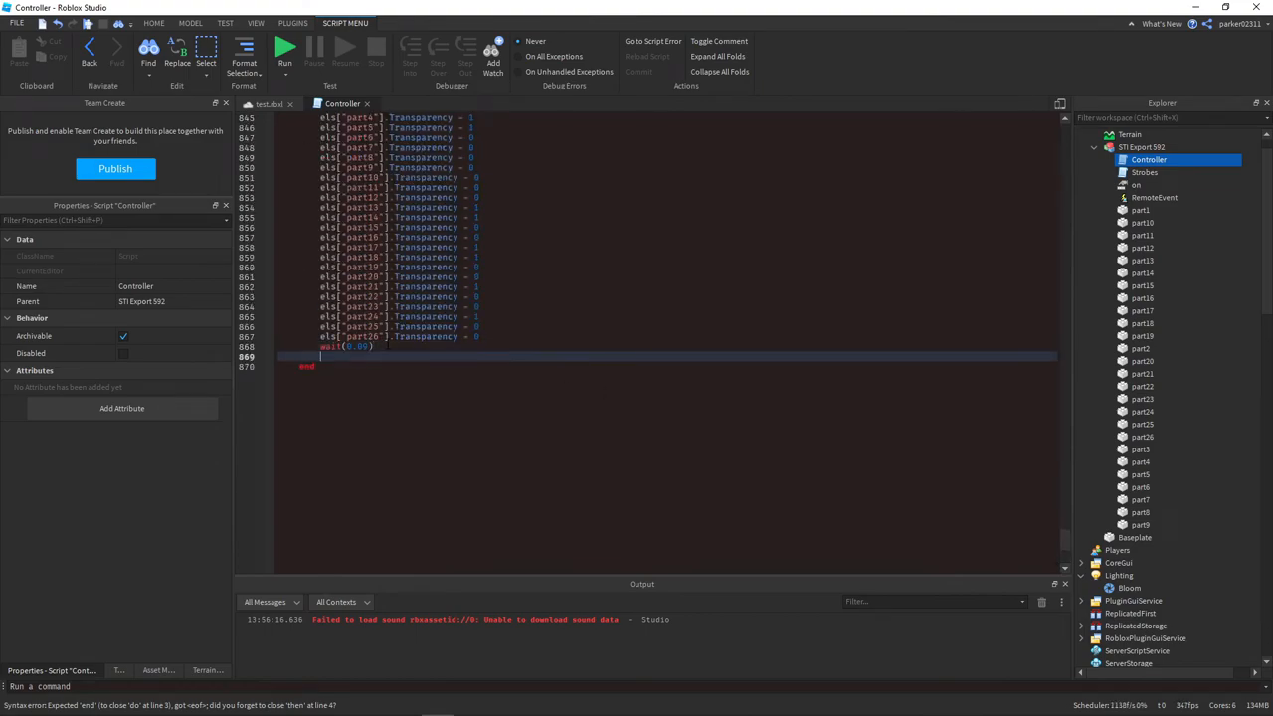
# Add an else branch setting Transparency = 1 on all 26 light parts, followed by wait().
pyautogui.write('else')
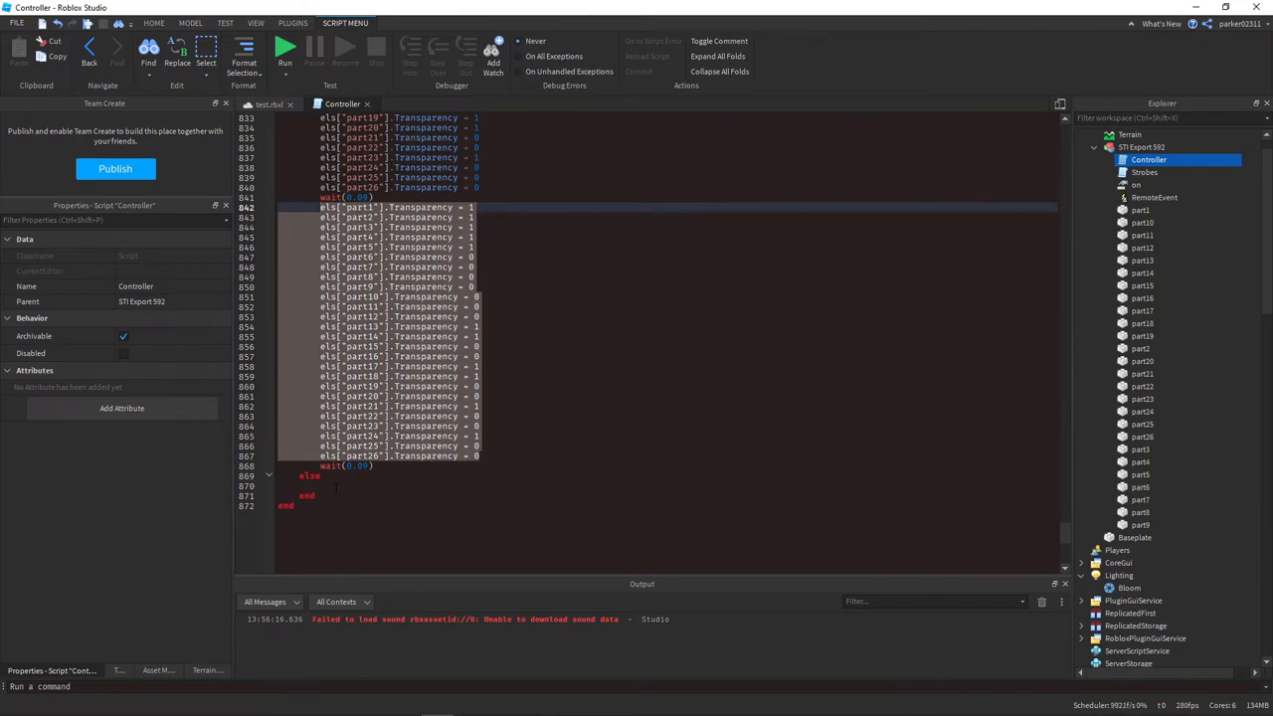
pyautogui.scroll(-3)
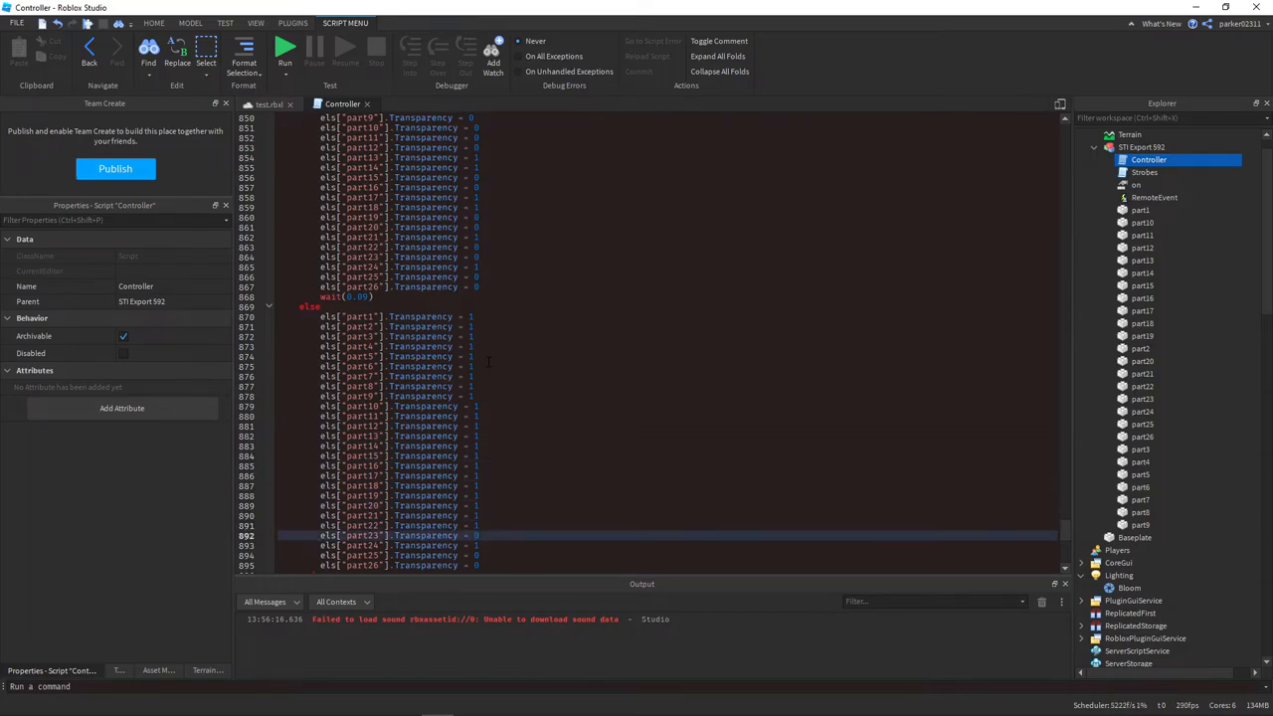
pyautogui.scroll(-3)
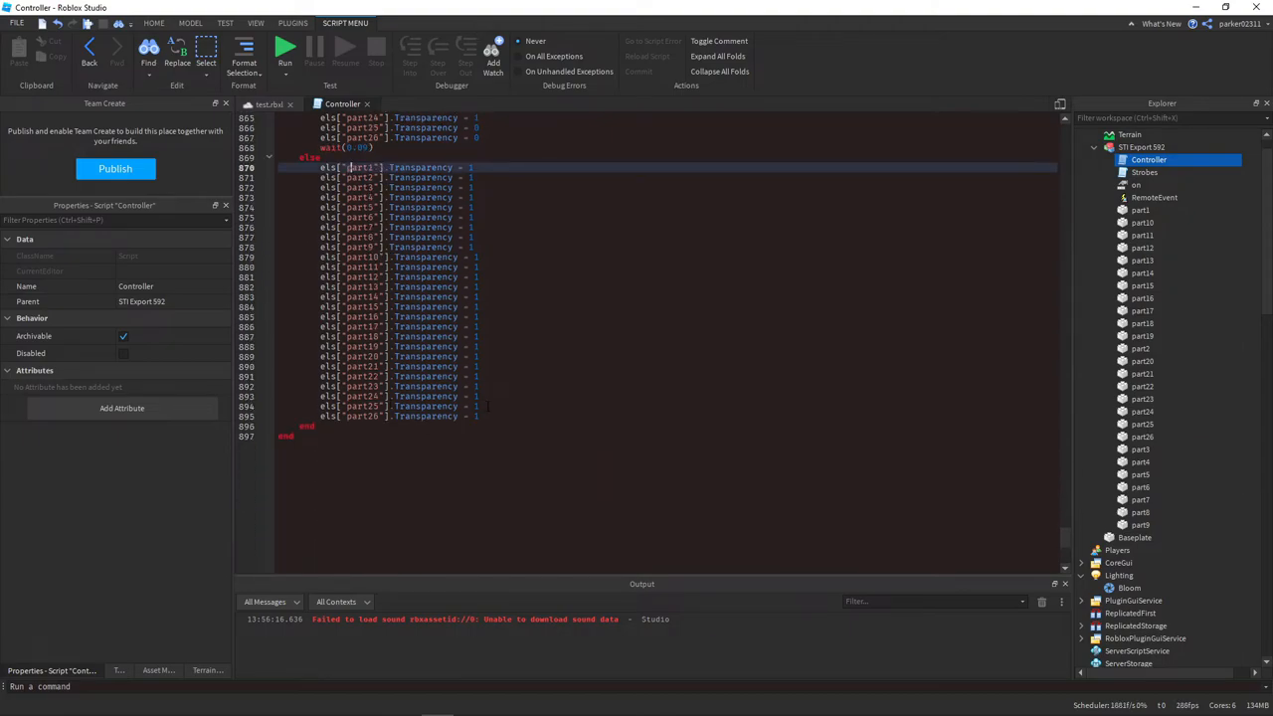
pyautogui.scroll(-3)
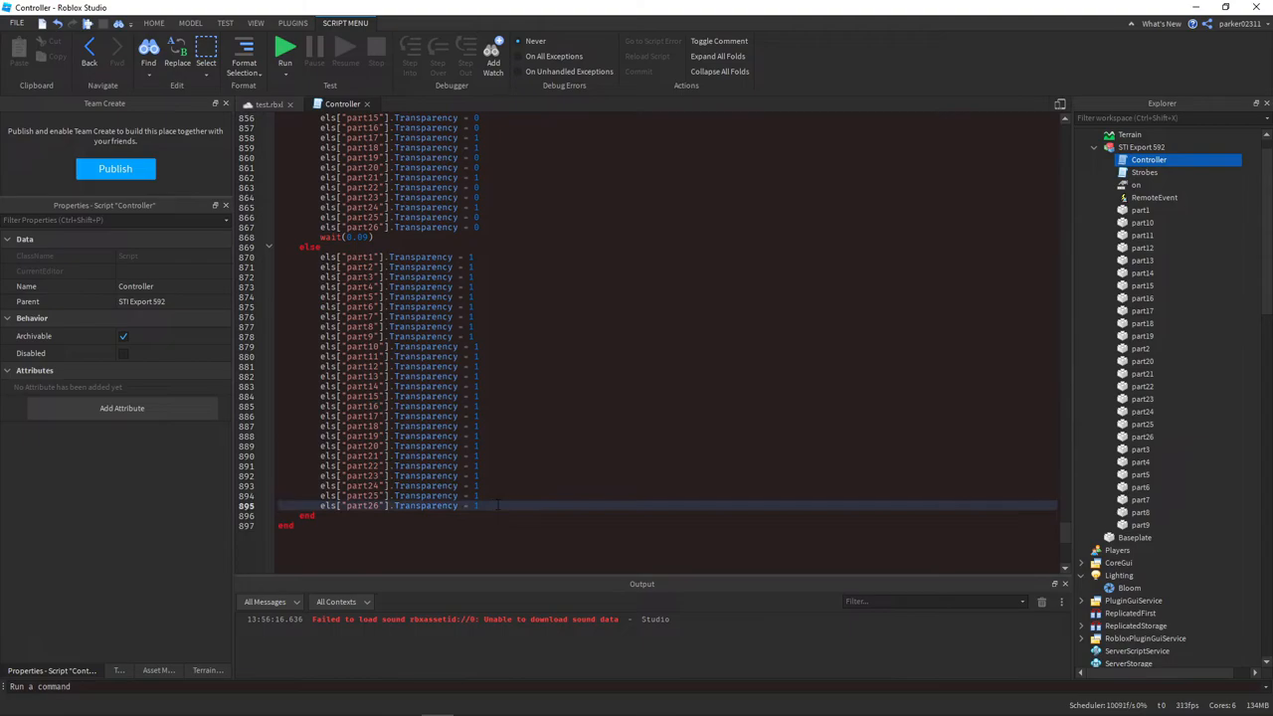
pyautogui.write('wait()')
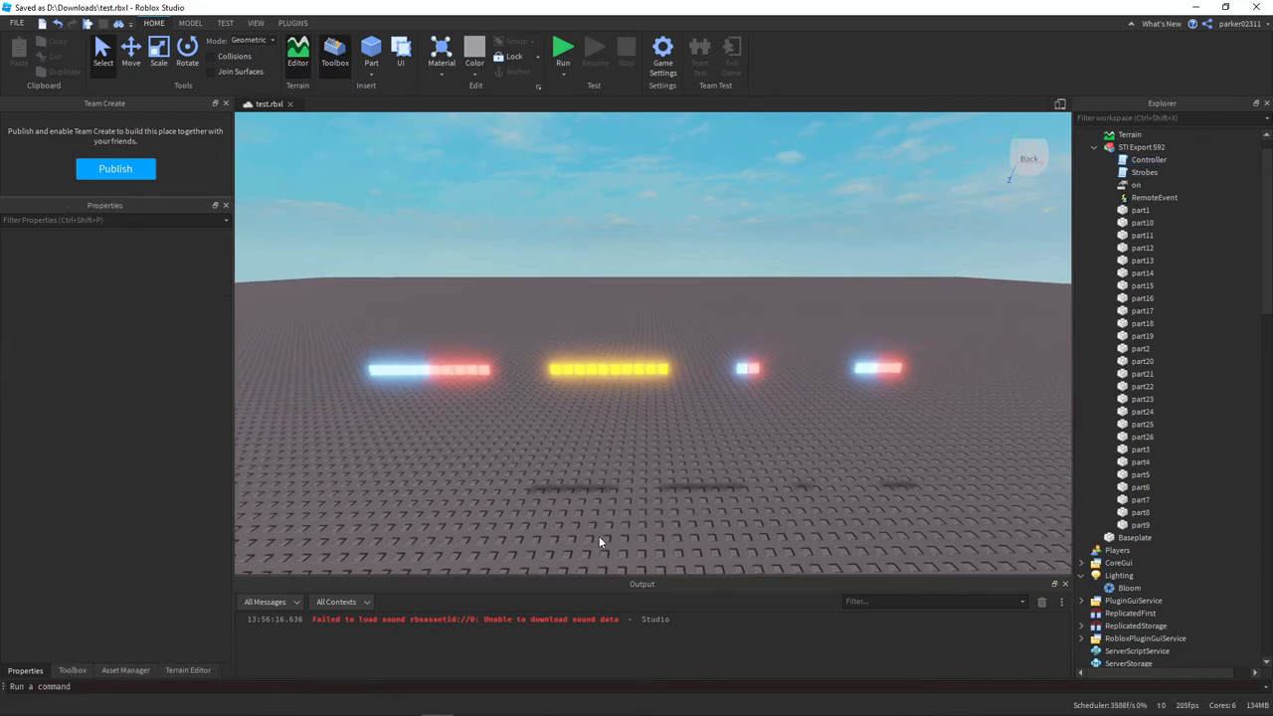
# Save test.rbxl, select the 'on' value, and start a test run.
pyautogui.press('ctrl+s')
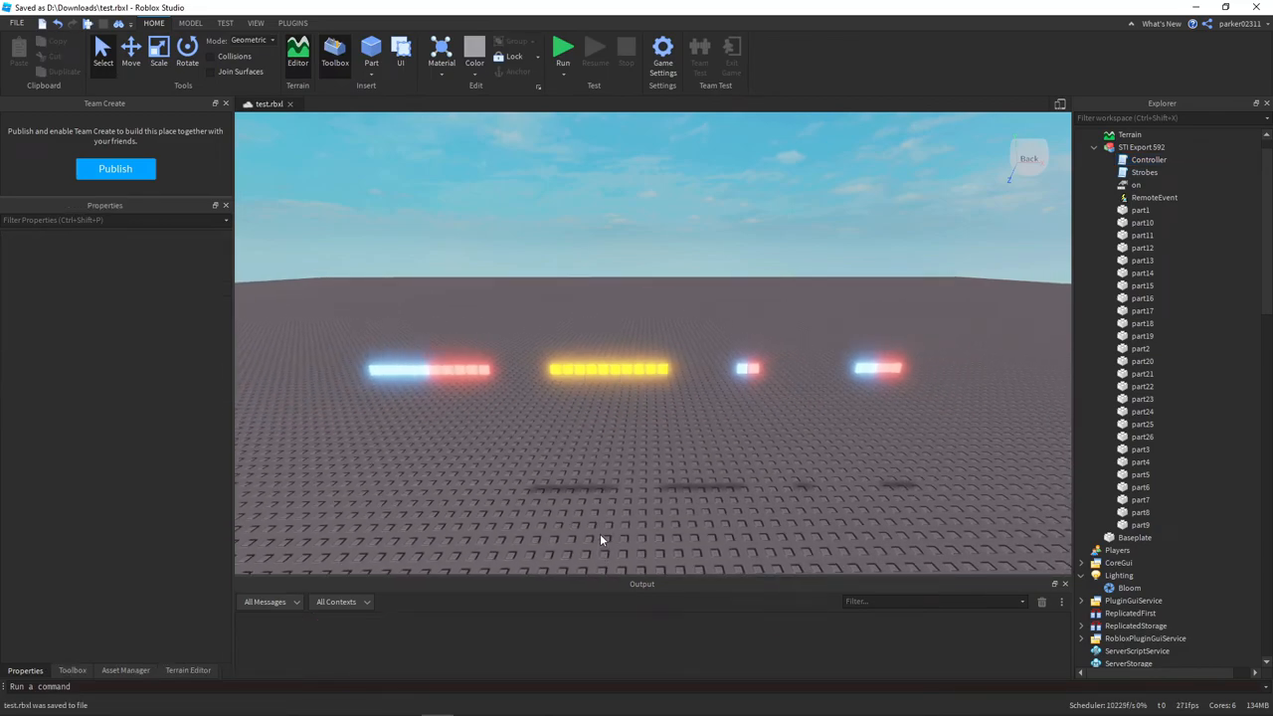
pyautogui.click(1122, 184)
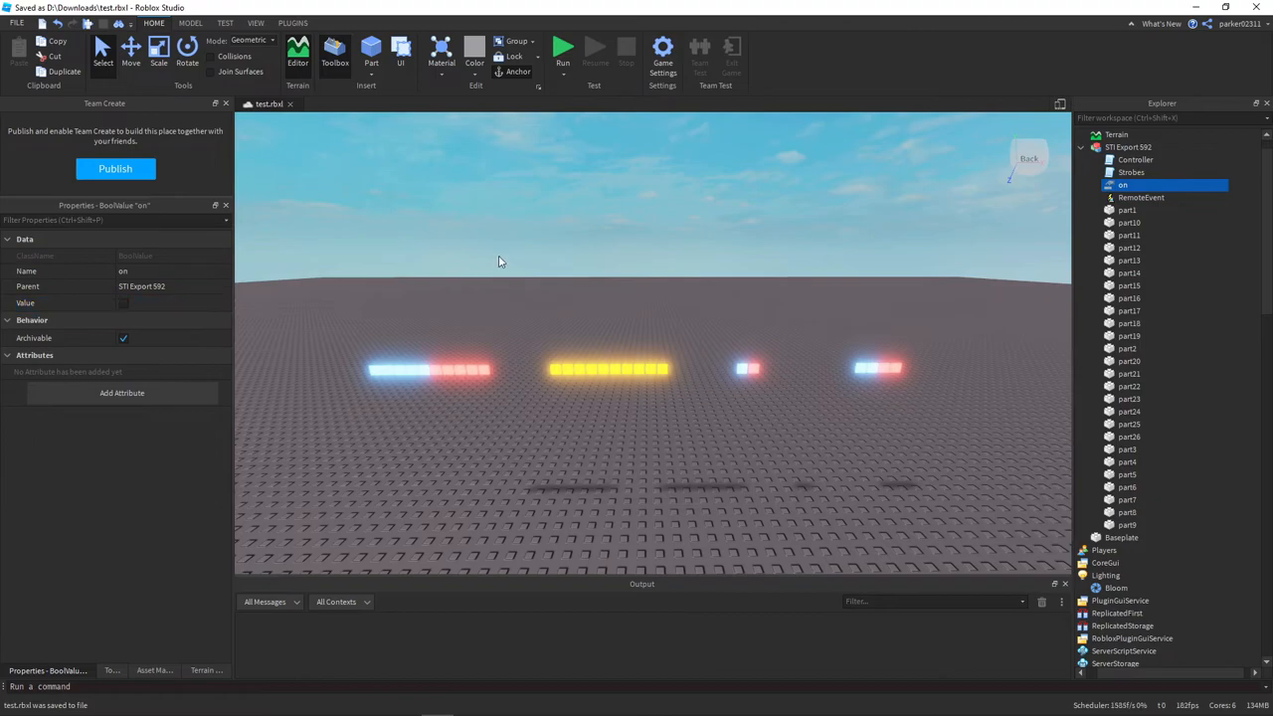
pyautogui.click(563, 47)
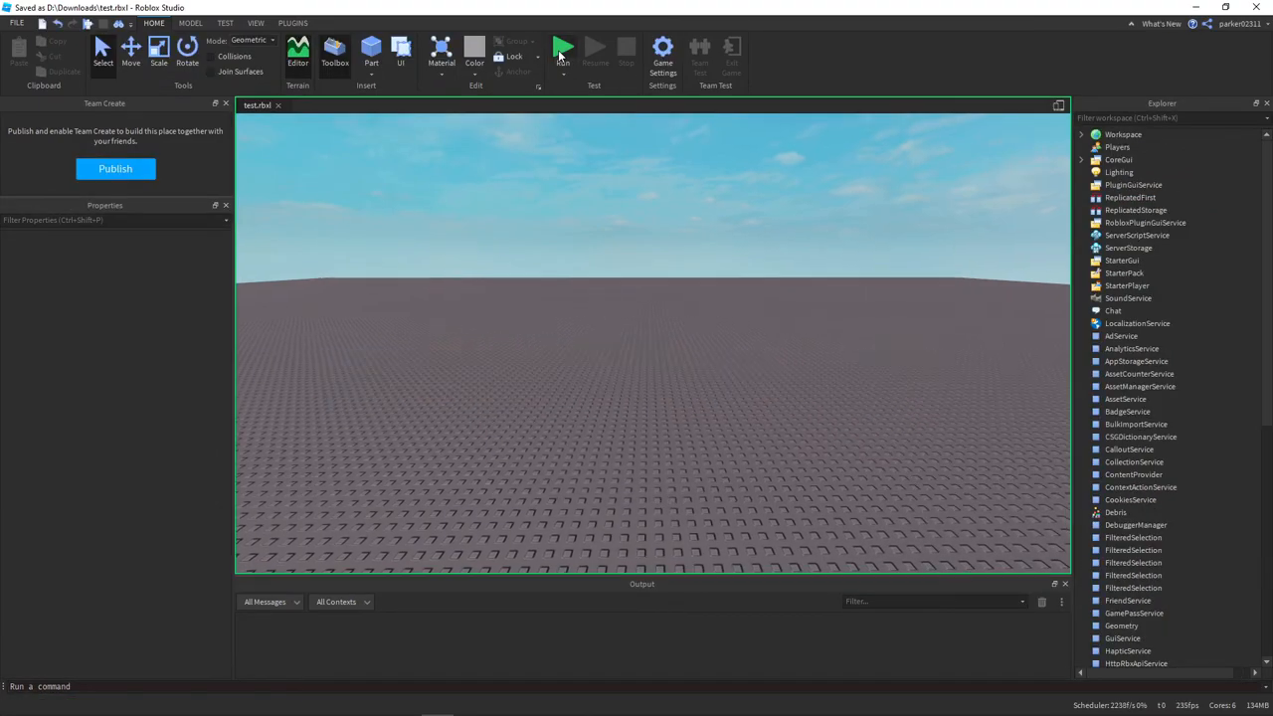
# During the test run, select the 'on' BoolValue and uncheck its Value to turn off the lights.
pyautogui.click(562, 48)
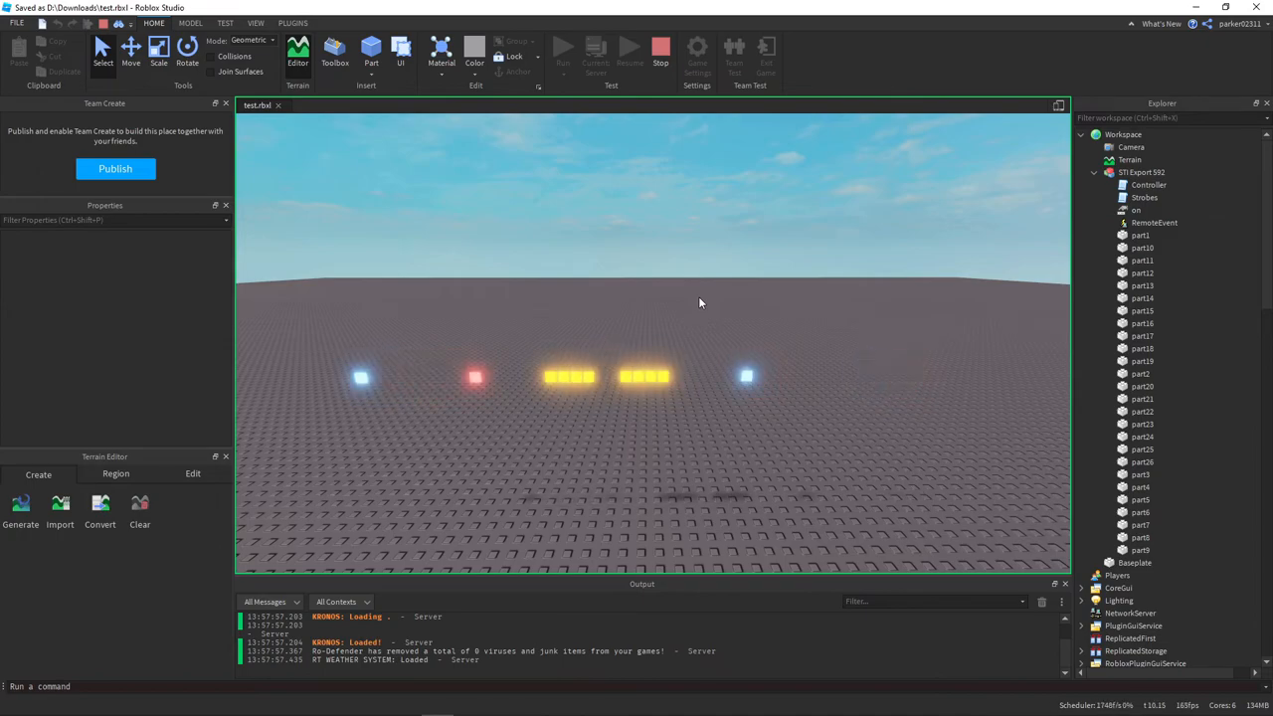
pyautogui.click(1137, 210)
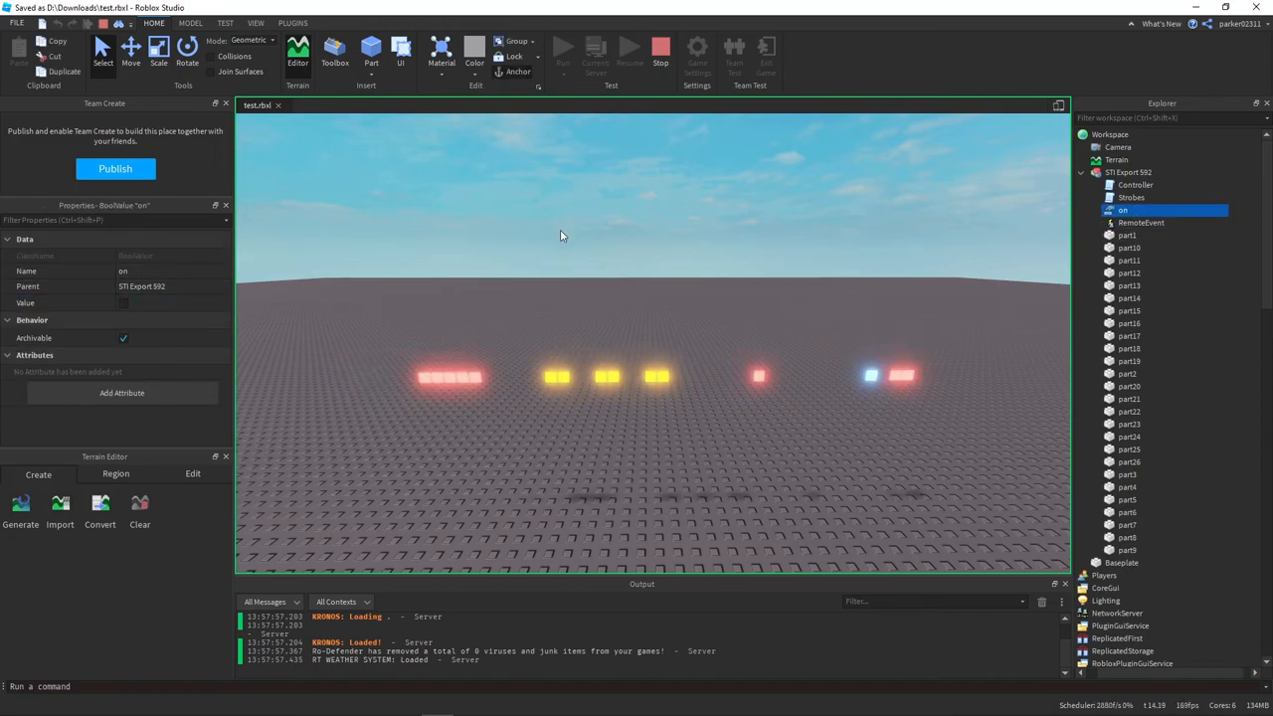
pyautogui.click(661, 47)
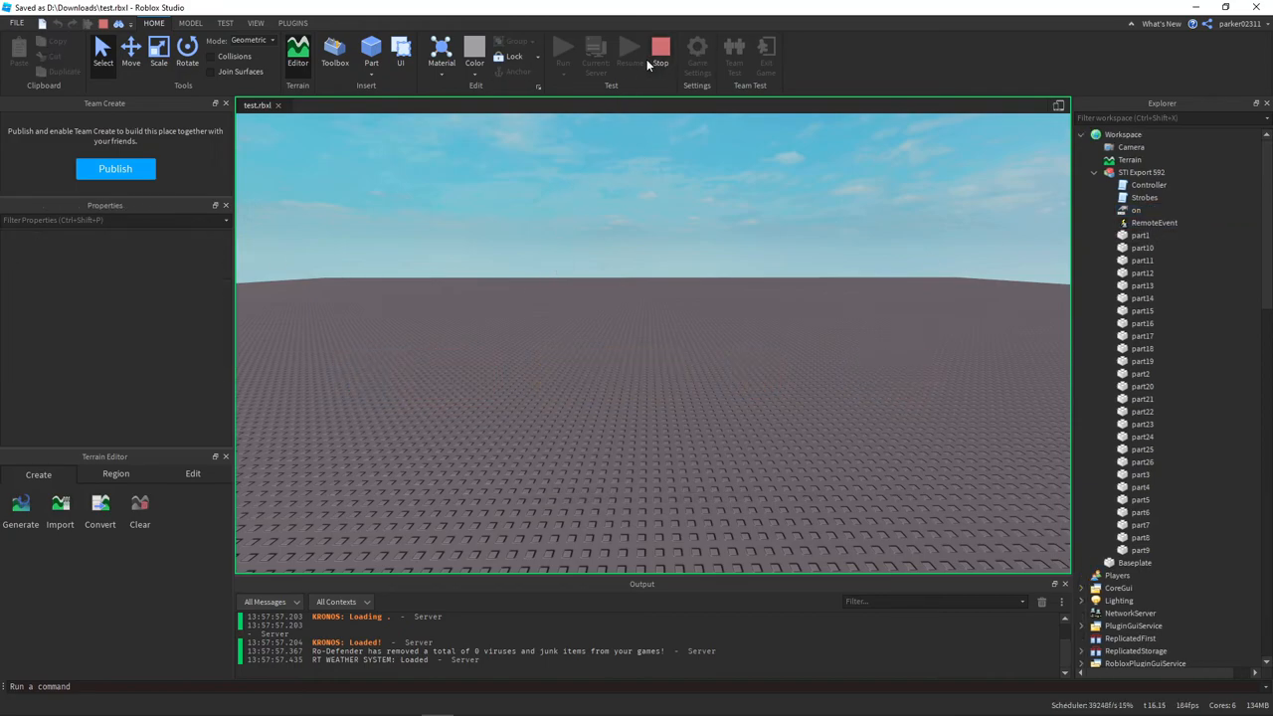